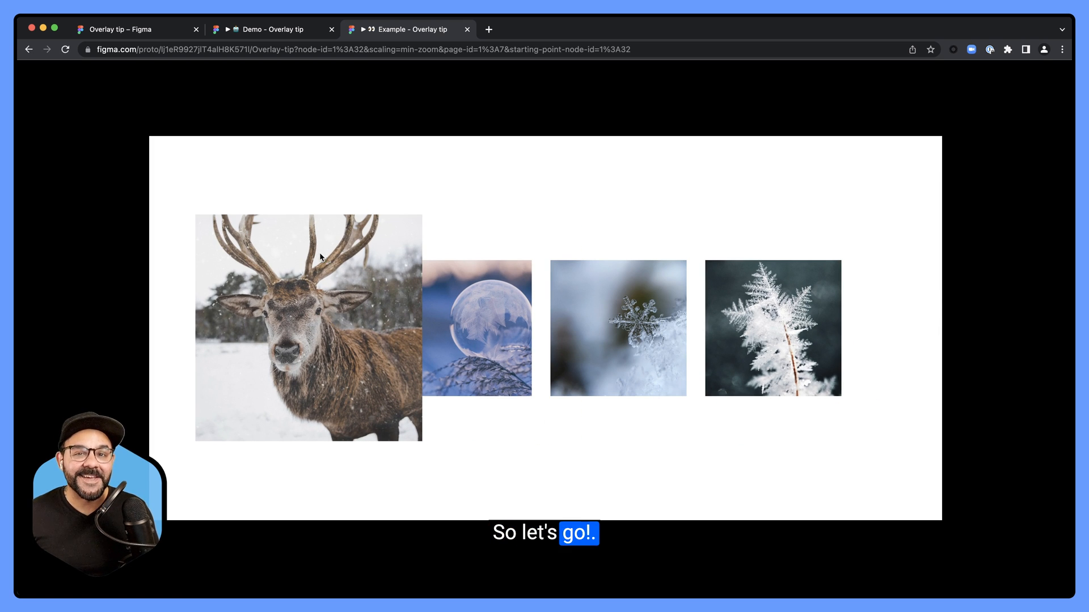
# - Preview the finished hover-overlay example, then switch to the empty Demo page
pyautogui.click(132, 29)
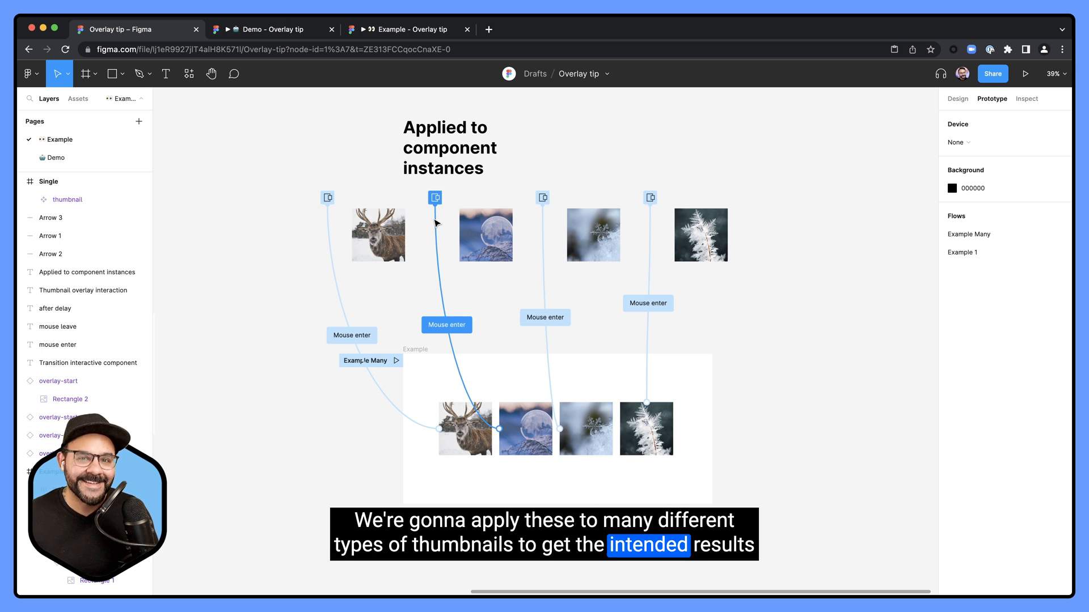
pyautogui.click(1026, 74)
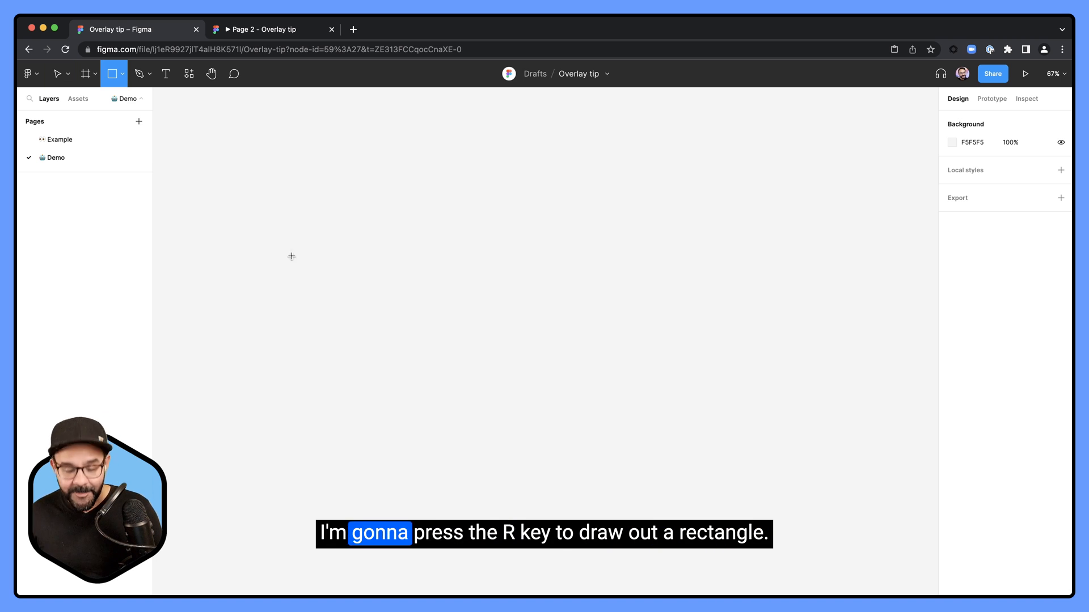
# - Draw a 240×240 square, fill it with the frozen bubble photo, and duplicate it rightward
pyautogui.moveTo(331, 238); pyautogui.dragTo(431, 337)
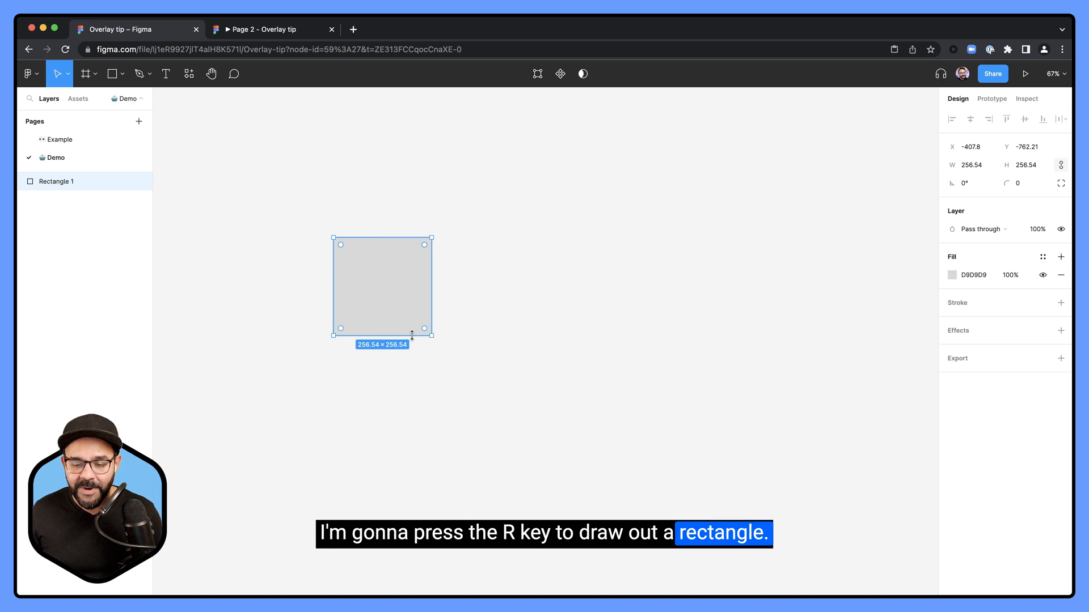
pyautogui.click(968, 165)
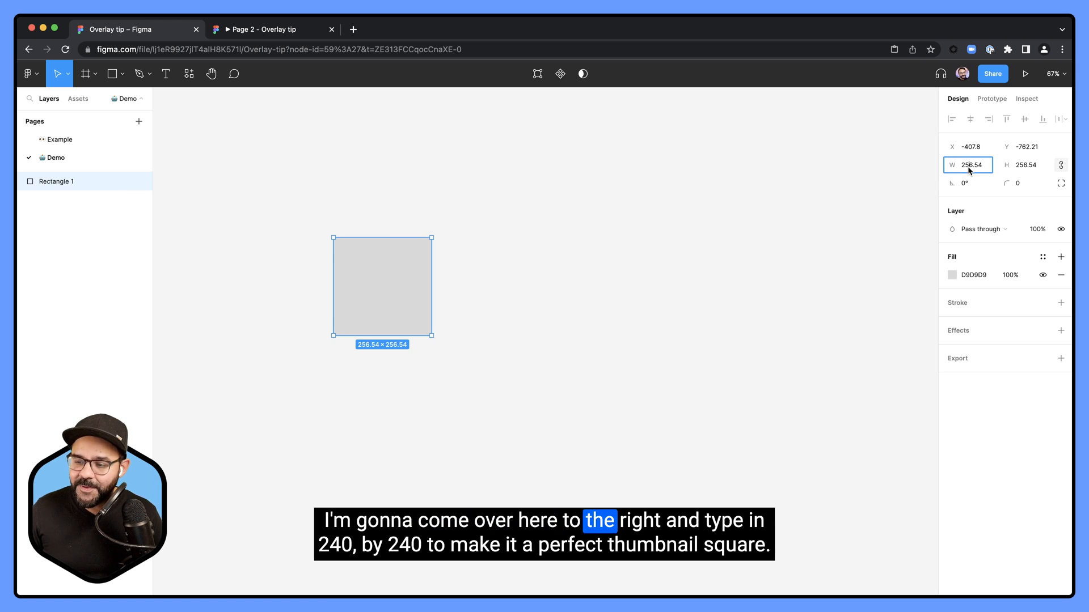
pyautogui.write('240')
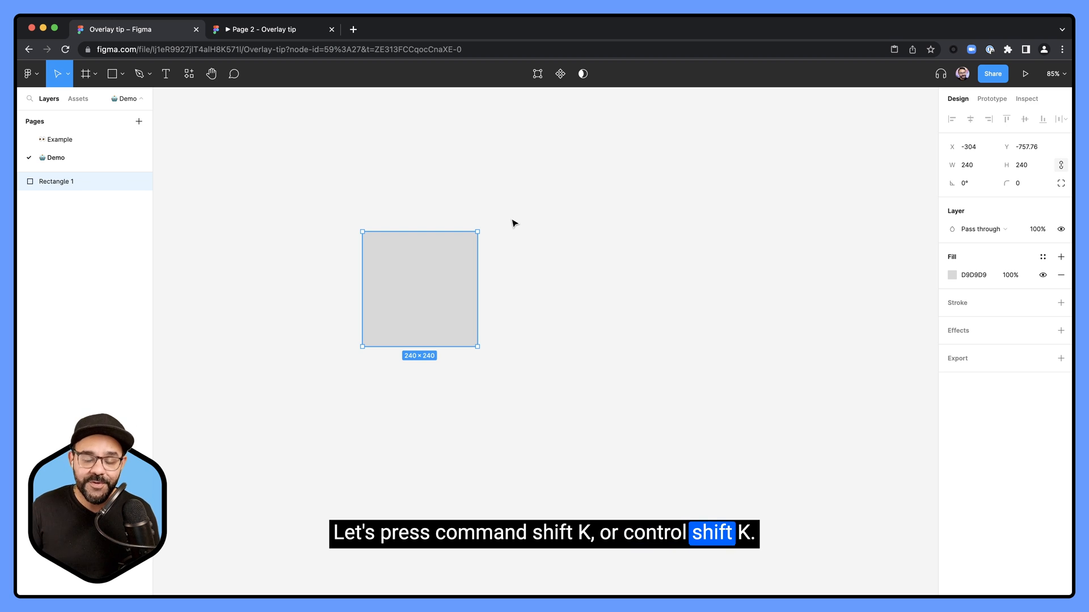
pyautogui.press('cmd+shift+k')
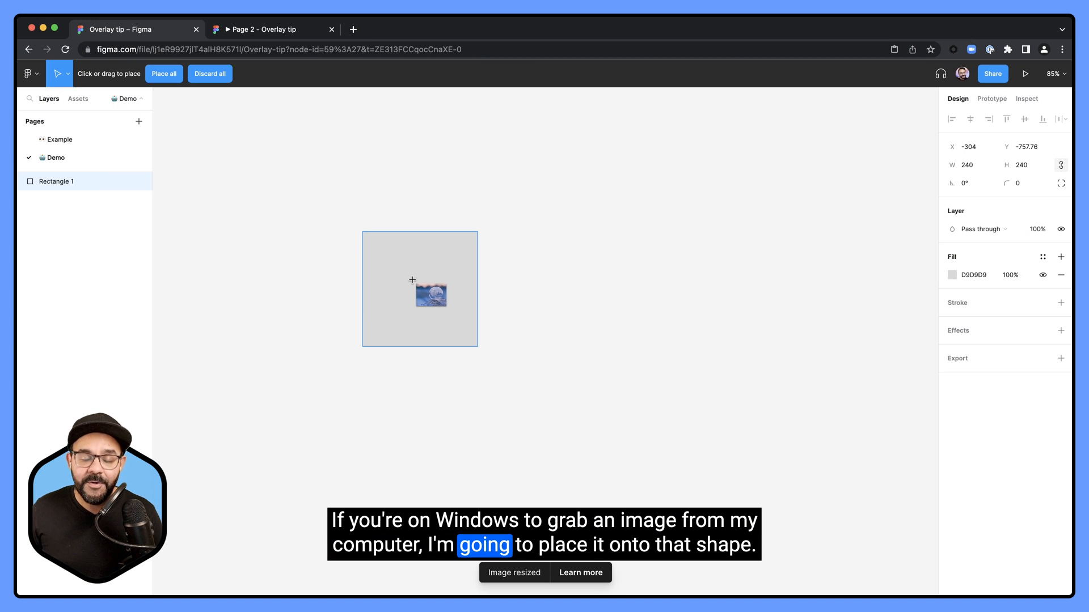
pyautogui.click(420, 290)
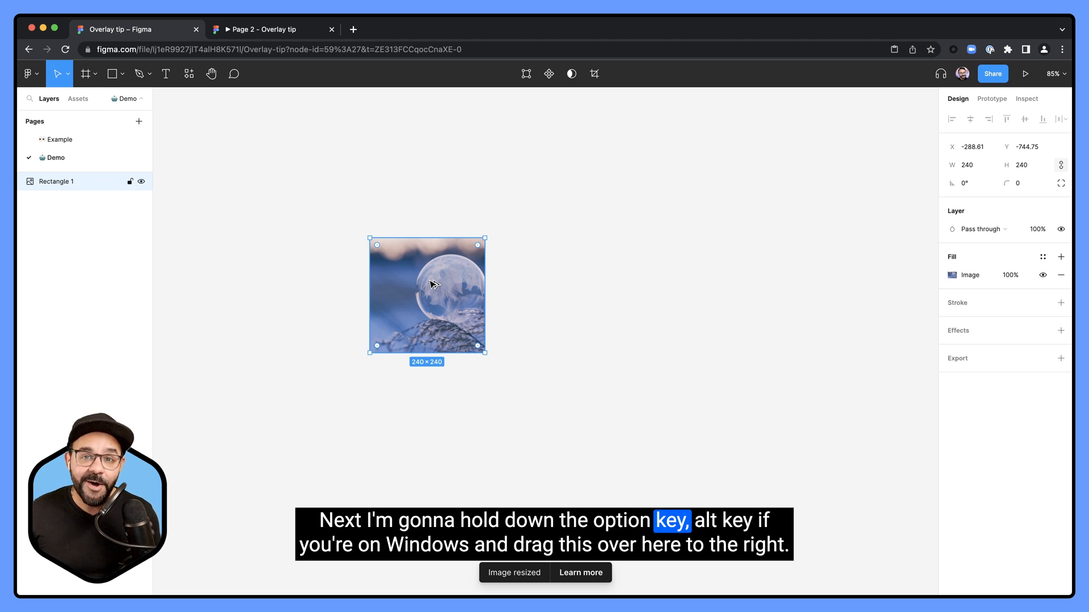
pyautogui.moveTo(427, 295); pyautogui.dragTo(643, 295)
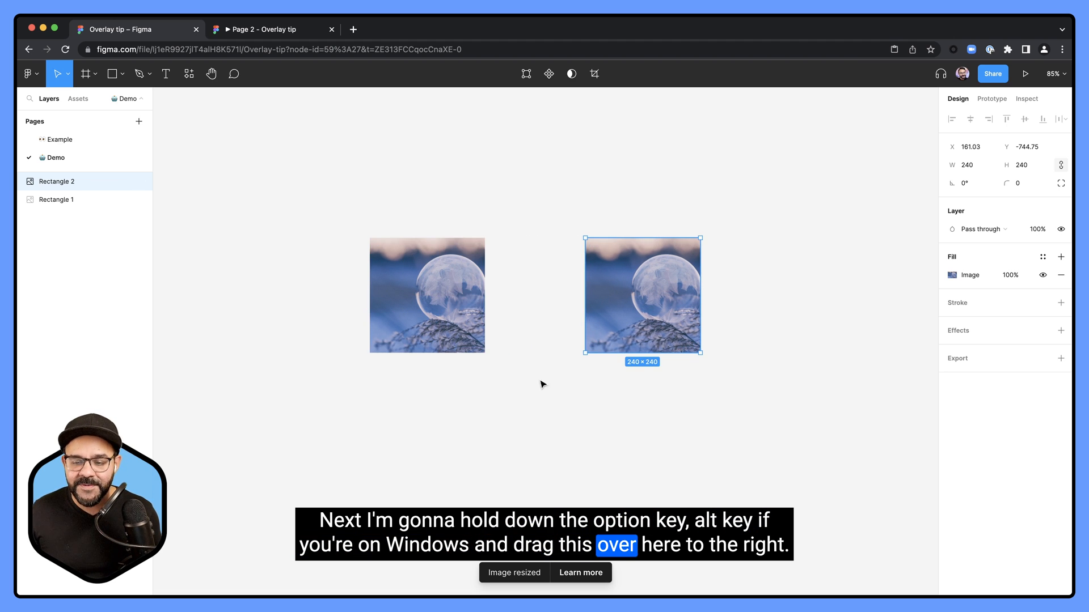
pyautogui.click(426, 295)
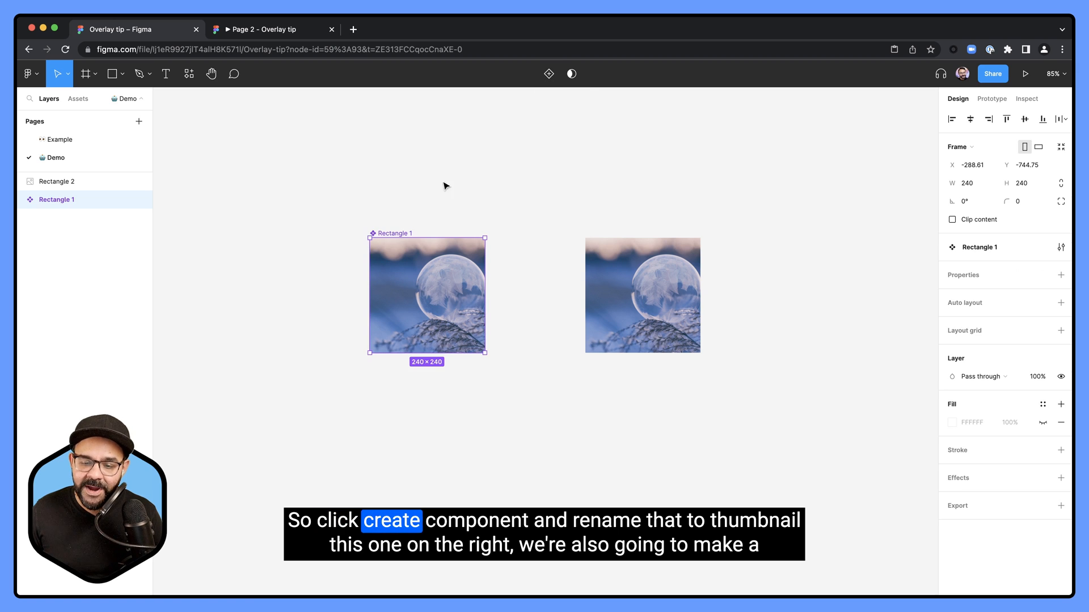
# - Name the components 'thumbnail' and 'overlay', and expand the overlay frame to 400×400 around the image
pyautogui.write('thumbnail')
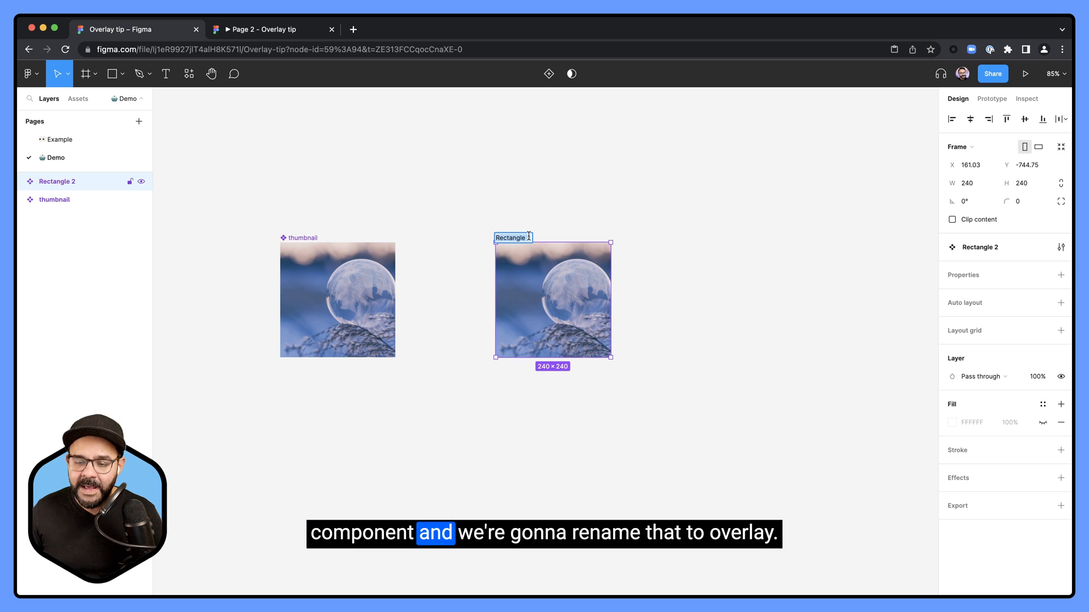
pyautogui.write('overlay')
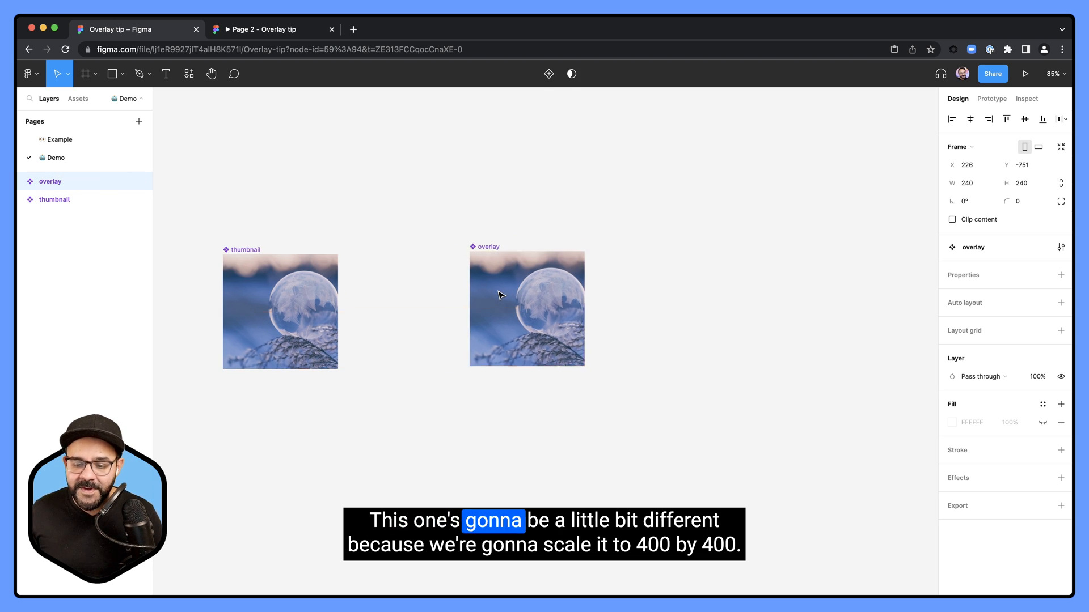
pyautogui.click(527, 309)
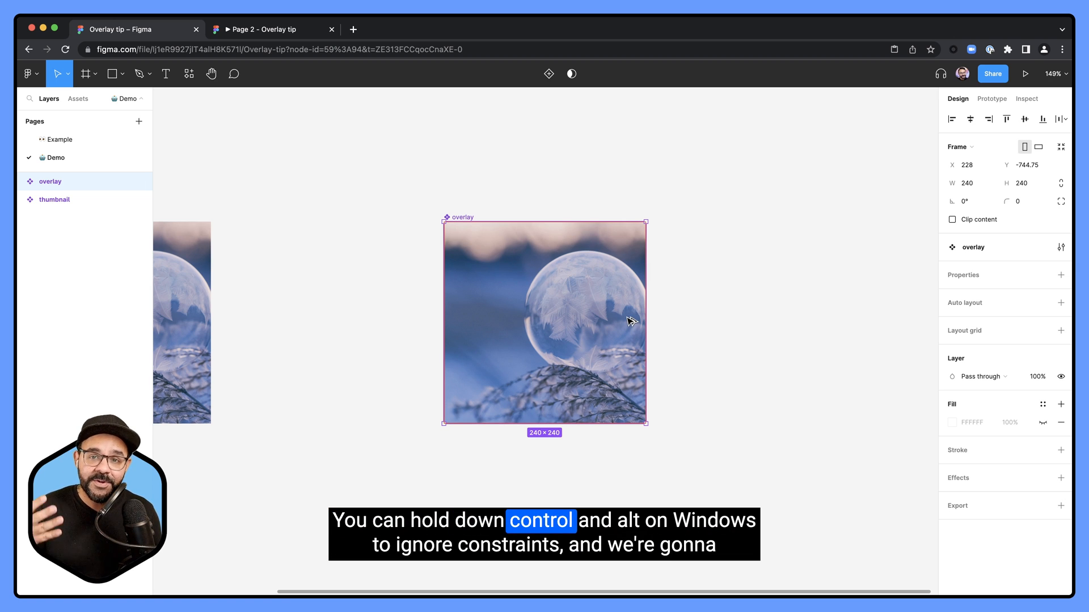
pyautogui.moveTo(646, 320)
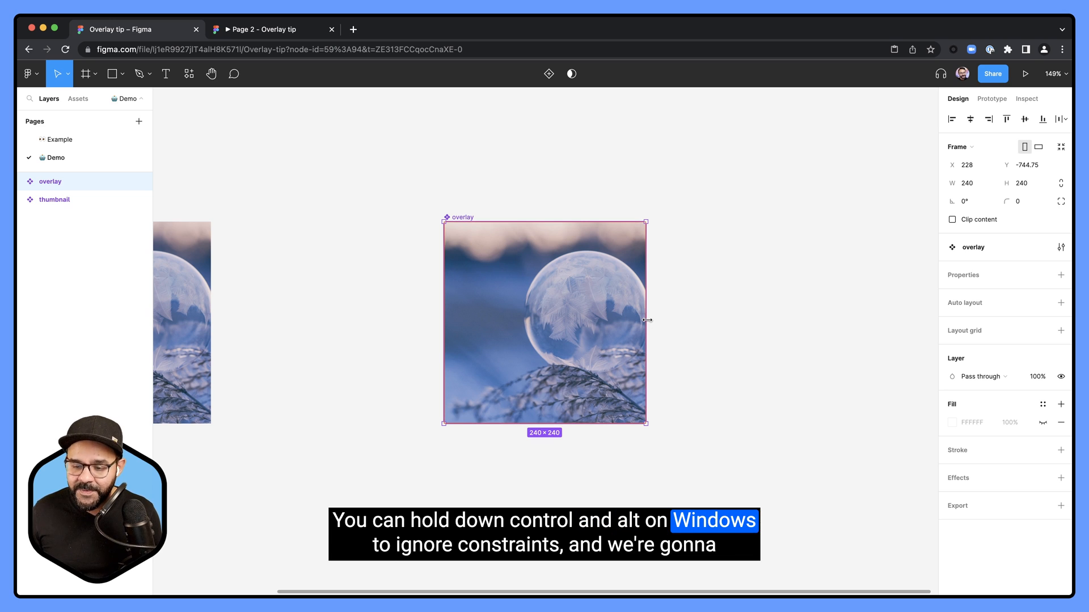
pyautogui.moveTo(646, 319); pyautogui.dragTo(703, 321)
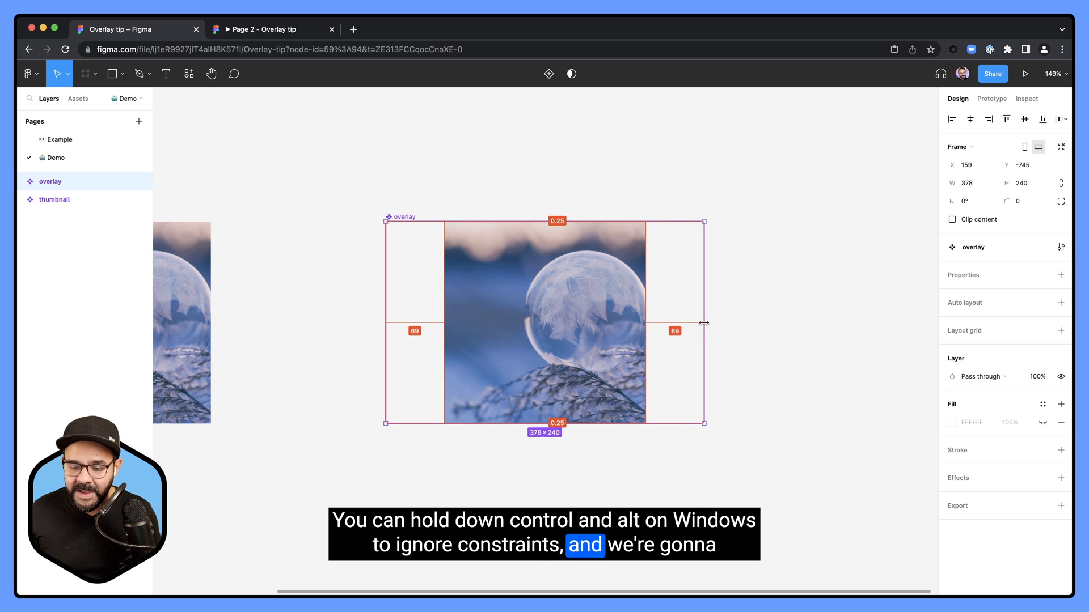
pyautogui.moveTo(705, 322); pyautogui.dragTo(714, 322)
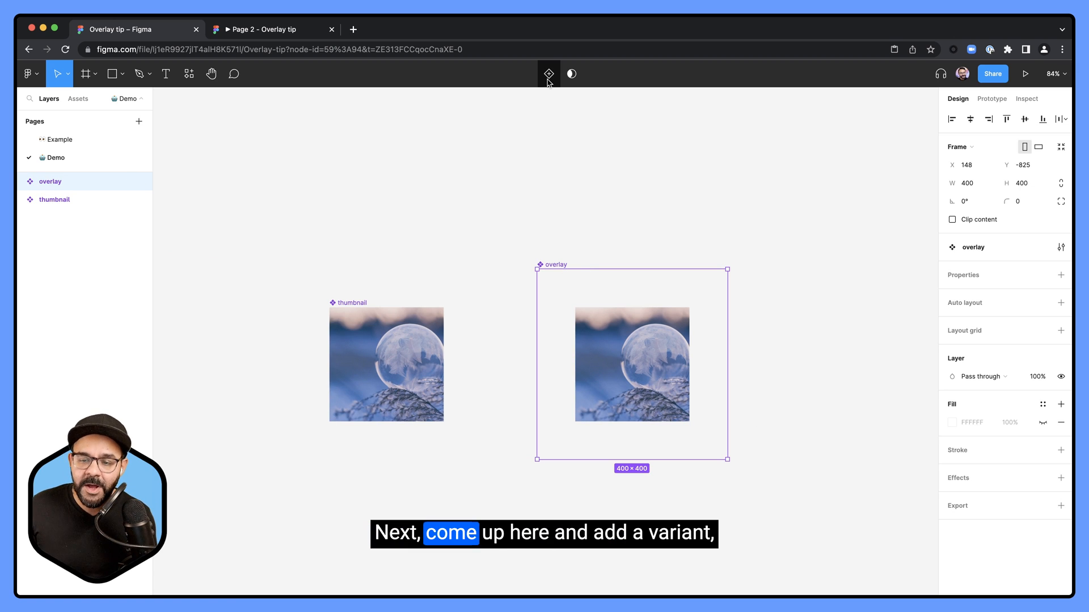
# - Add two variants to the overlay and scale the middle variant's image to full width
pyautogui.click(548, 74)
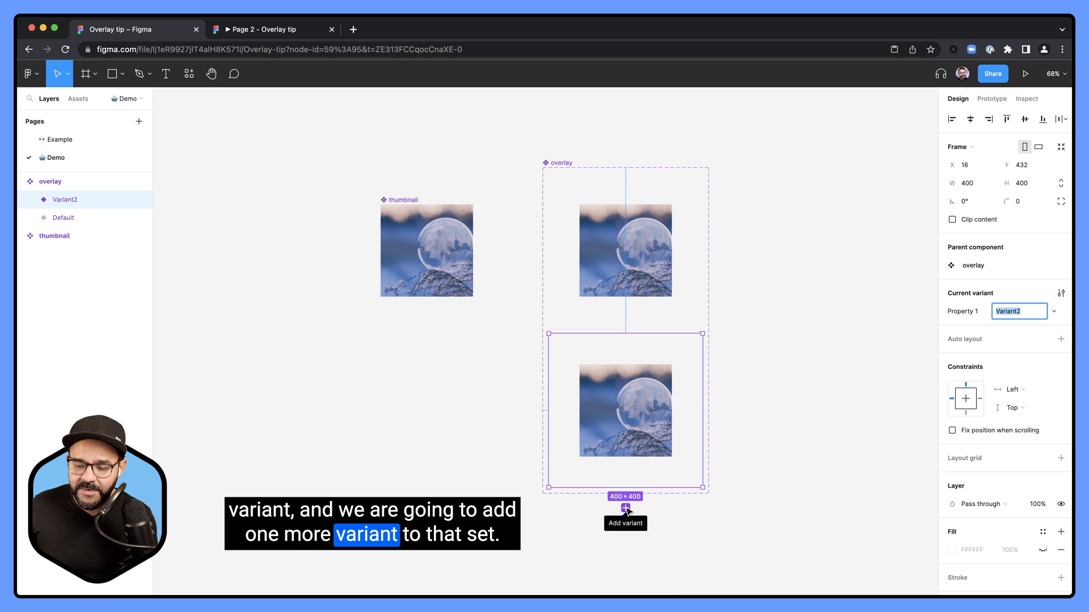
pyautogui.click(625, 511)
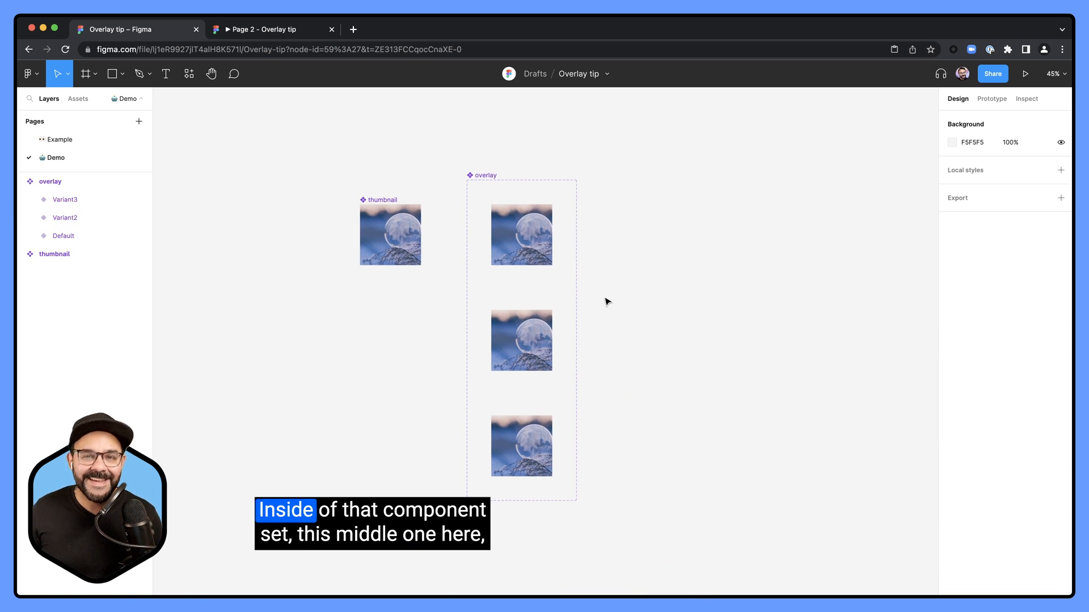
pyautogui.click(529, 346)
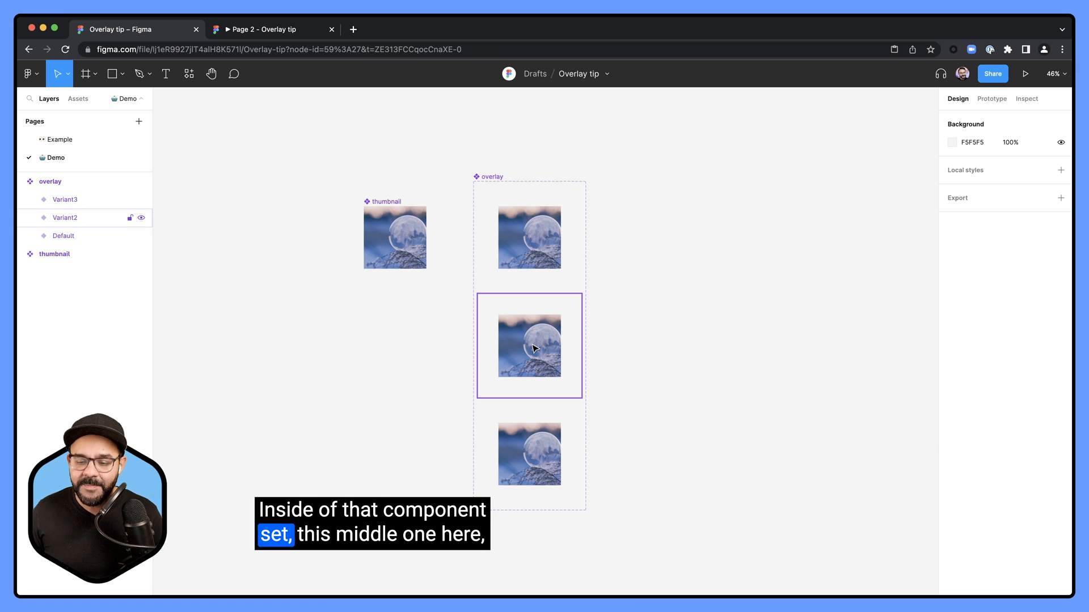
pyautogui.click(528, 346)
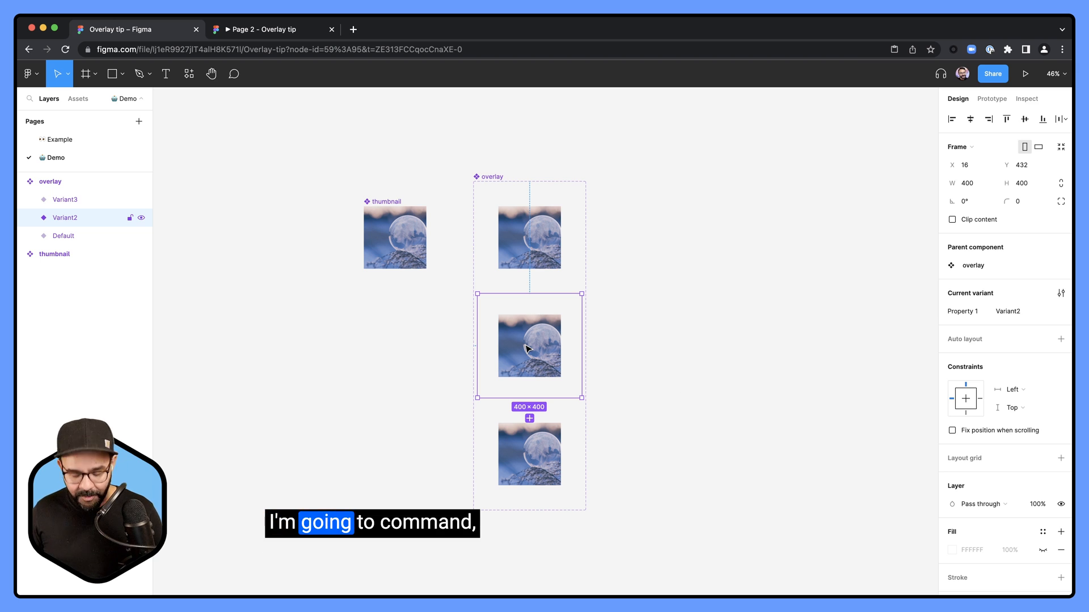
pyautogui.click(528, 346)
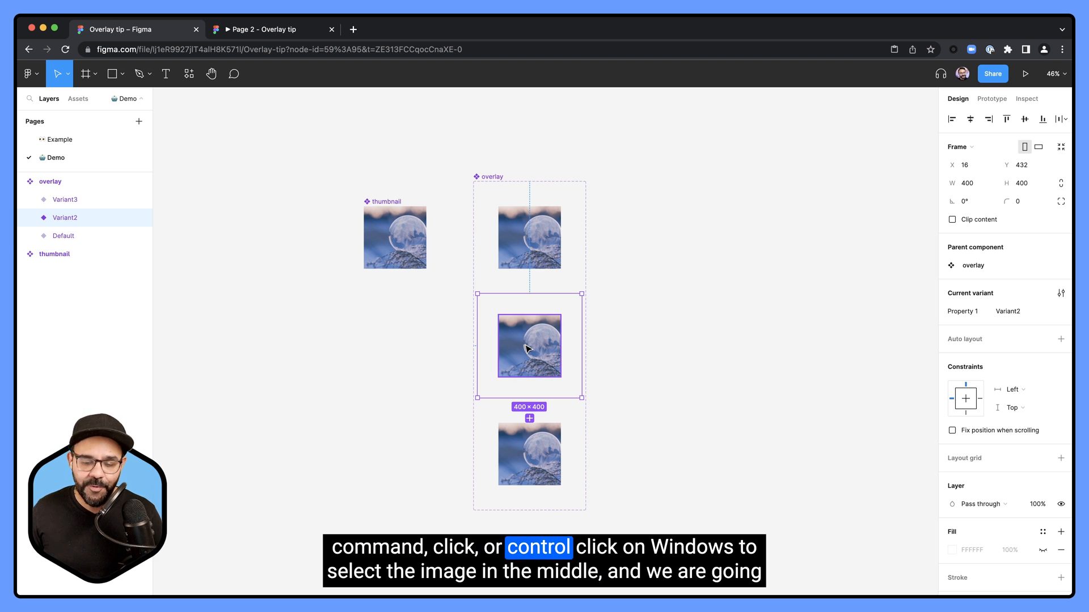
pyautogui.click(530, 347)
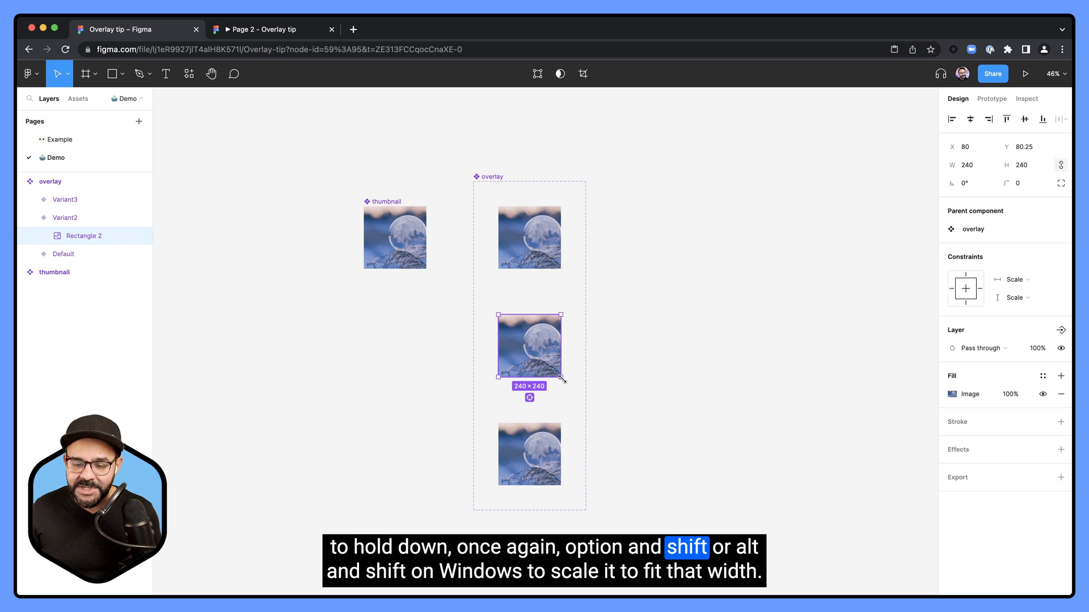
pyautogui.moveTo(563, 378); pyautogui.dragTo(582, 397)
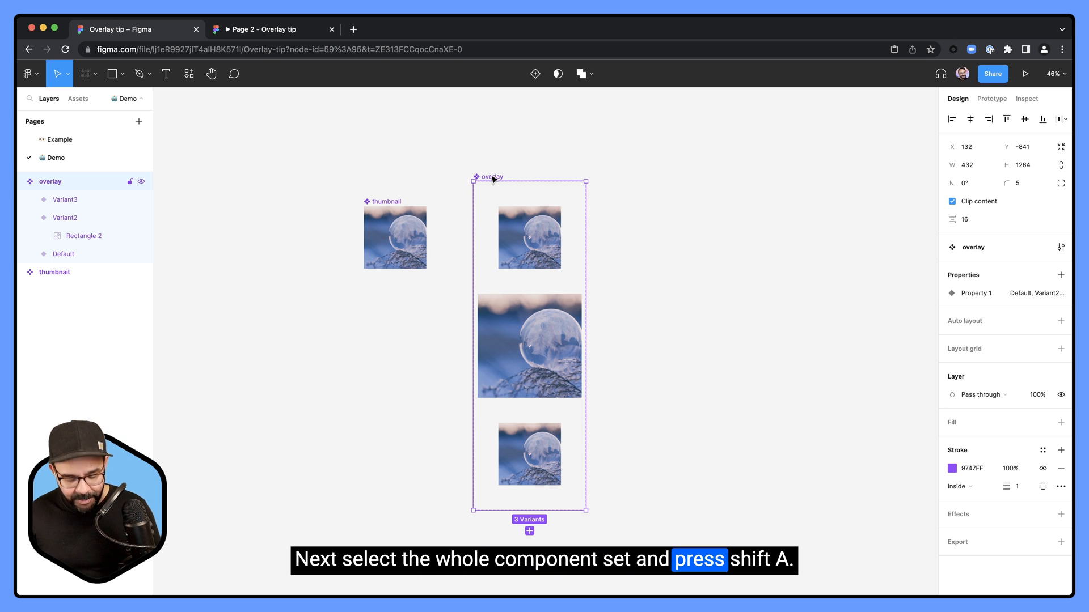
# - Apply auto layout to the overlay variant set with 100 spacing between variants
pyautogui.press('shift+a')
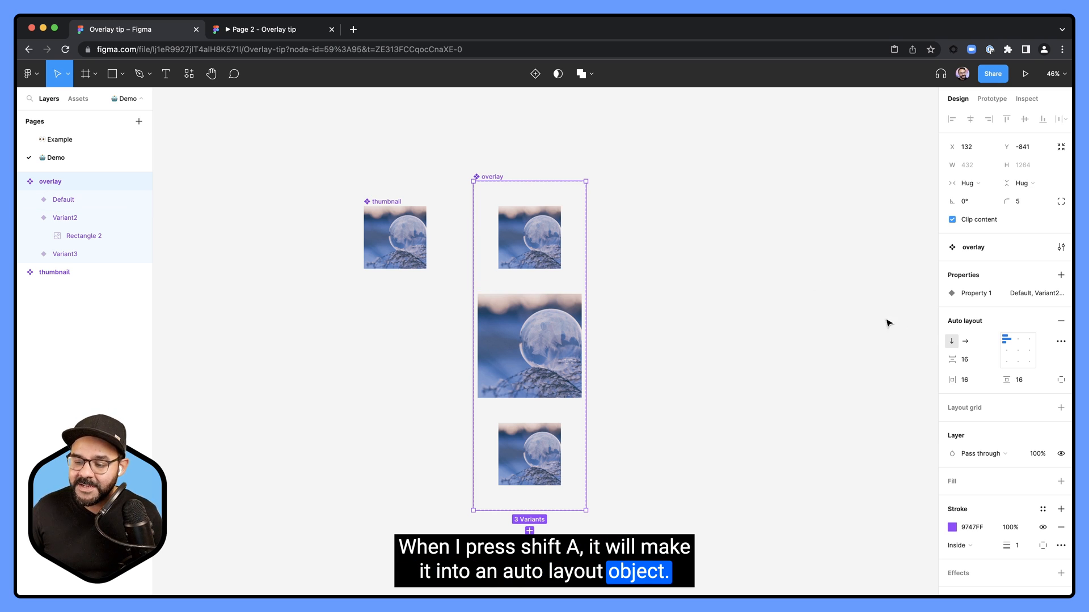
pyautogui.click(968, 359)
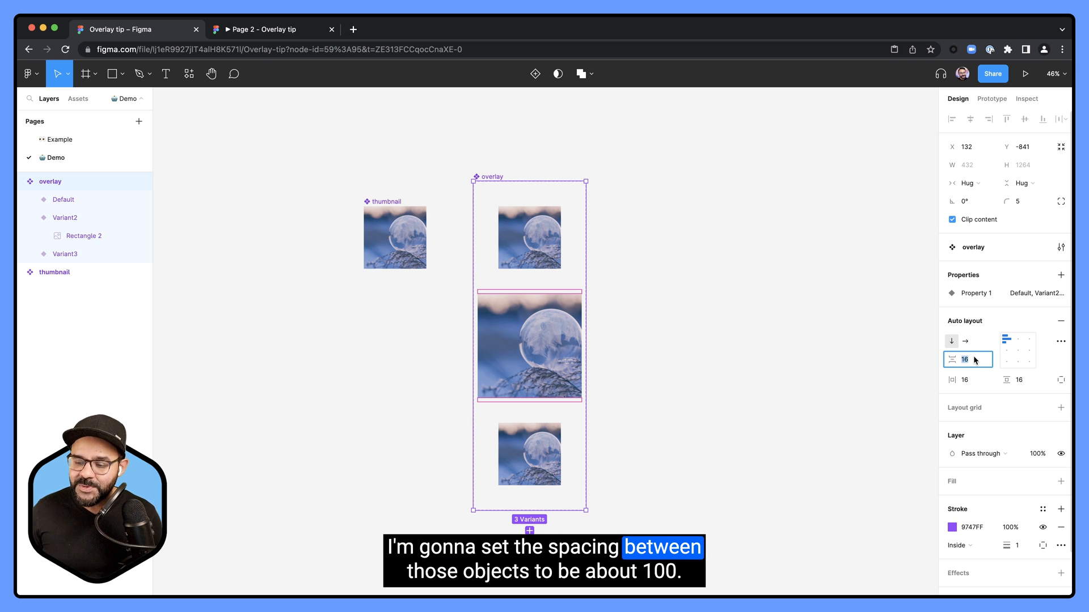
pyautogui.write('100')
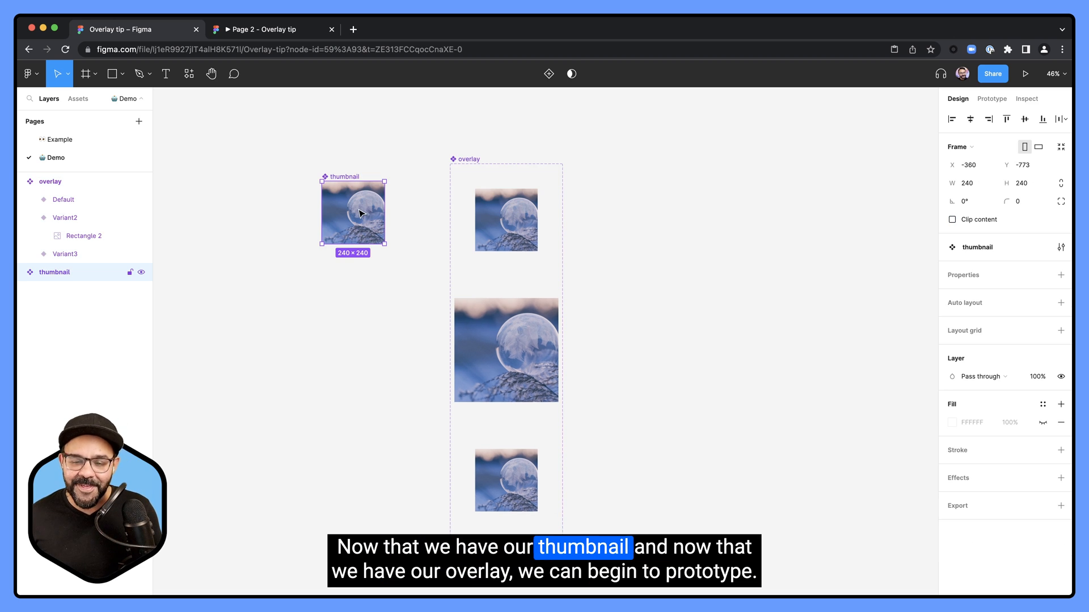
pyautogui.moveTo(653, 232)
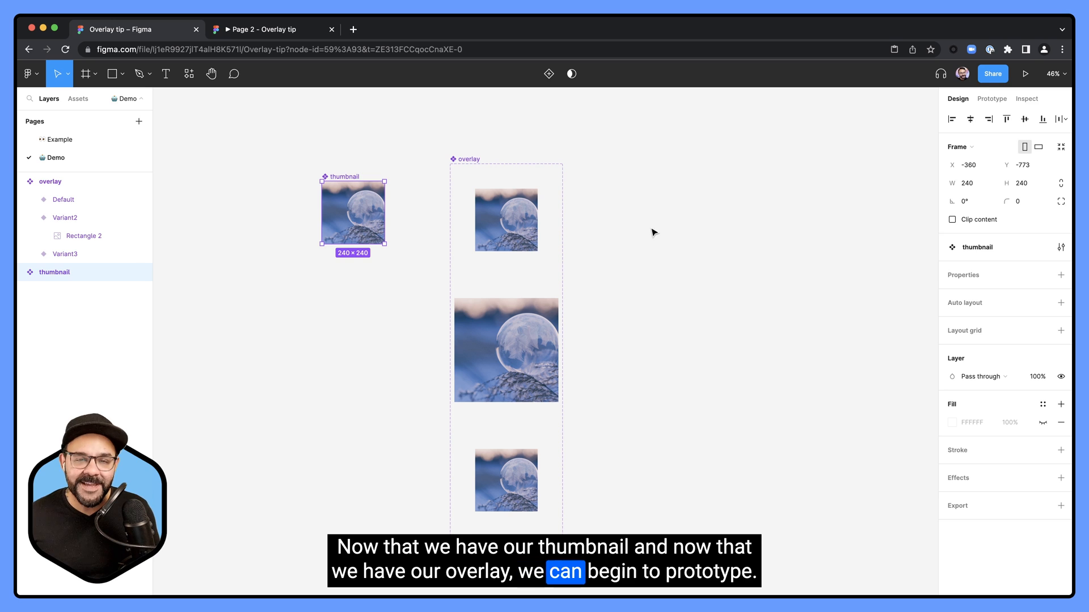
# - In prototype mode, connect the Default overlay variant to Variant2
pyautogui.click(991, 99)
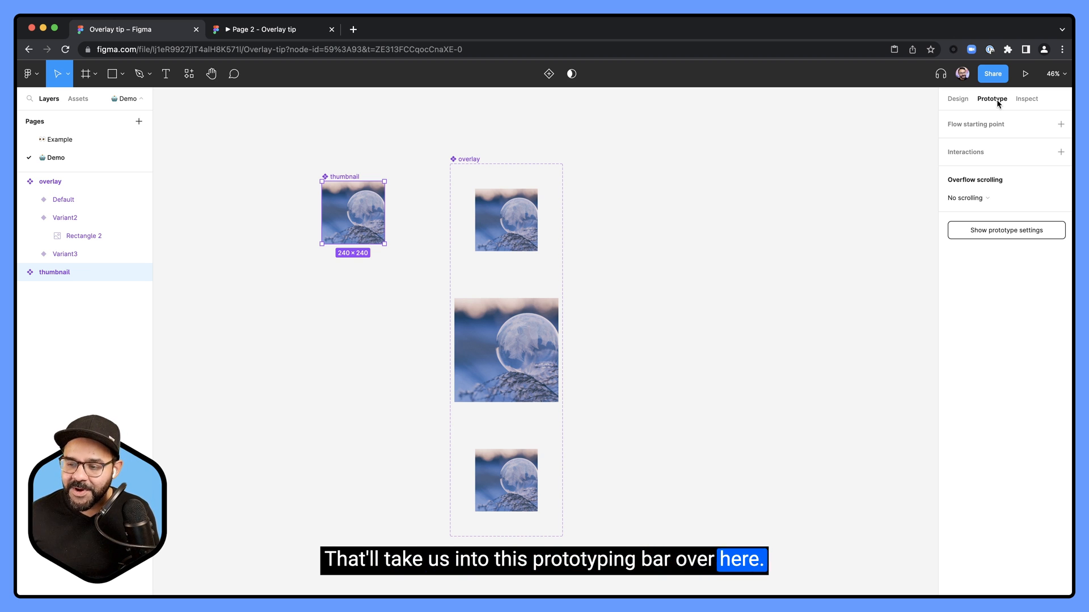
pyautogui.click(505, 220)
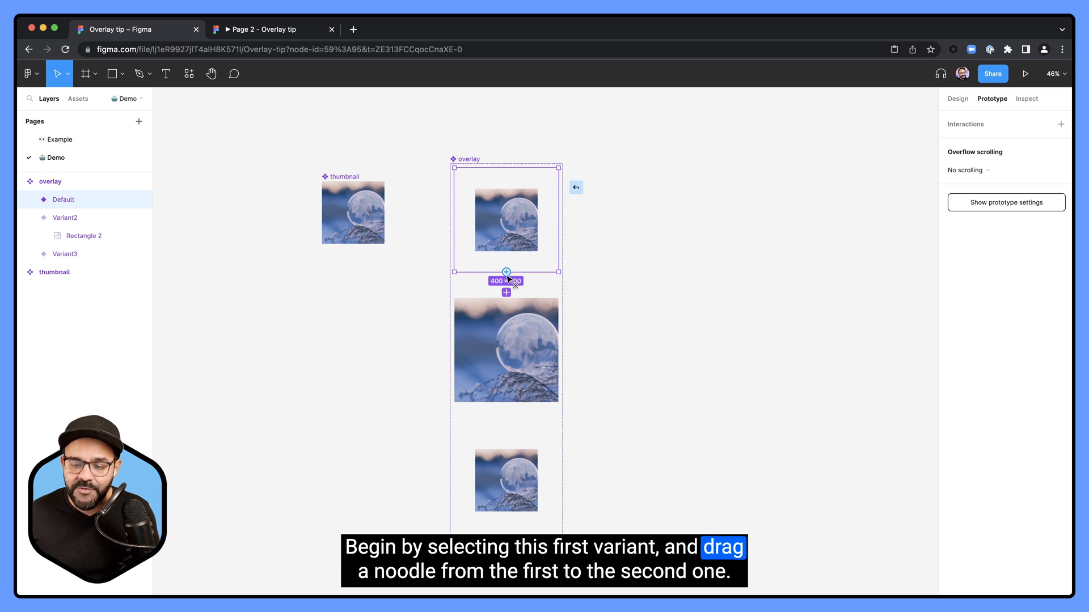
pyautogui.moveTo(506, 272); pyautogui.dragTo(506, 350)
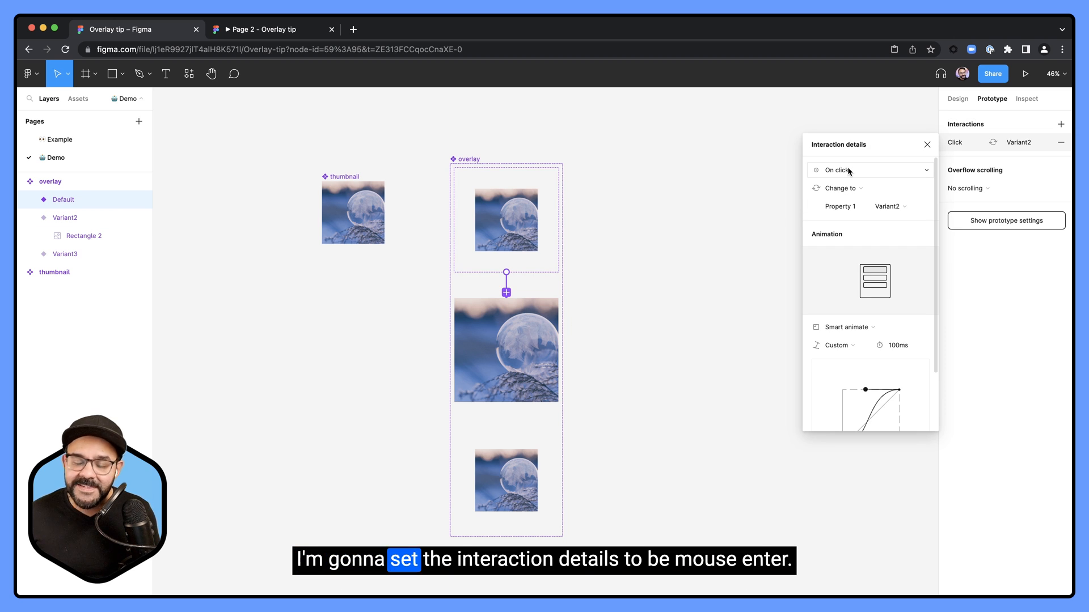
# - Set that interaction to Mouse enter with Smart animate and a custom .6,1 curve
pyautogui.click(845, 170)
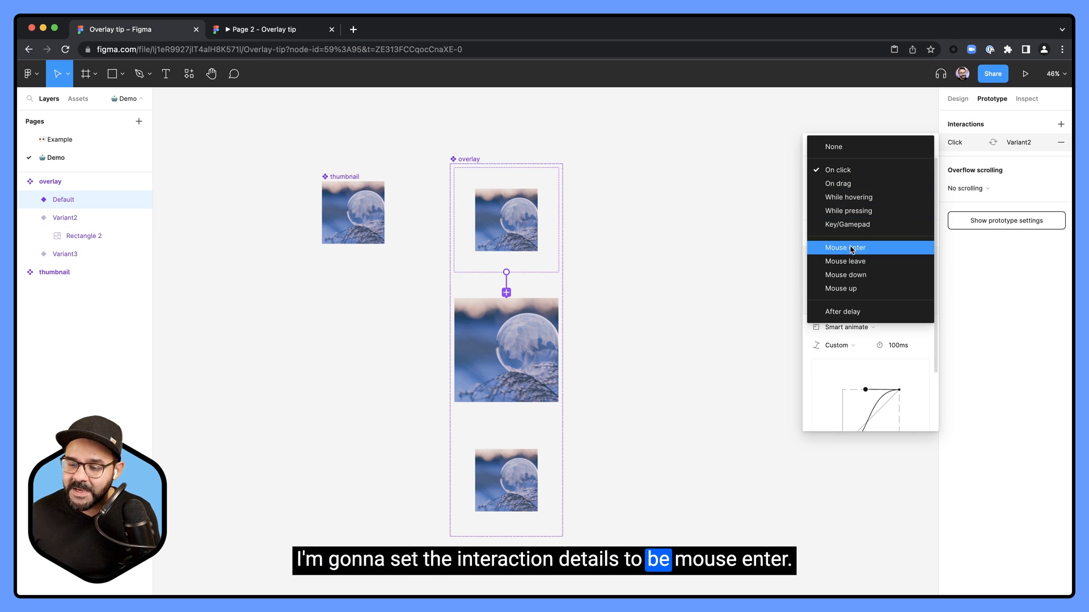
pyautogui.click(845, 247)
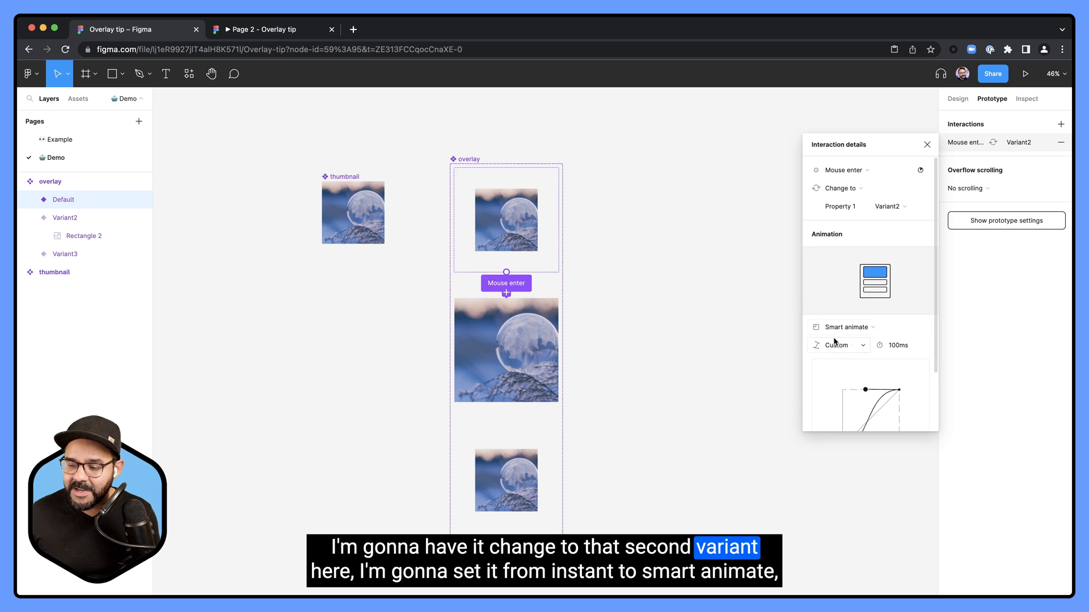
pyautogui.click(847, 346)
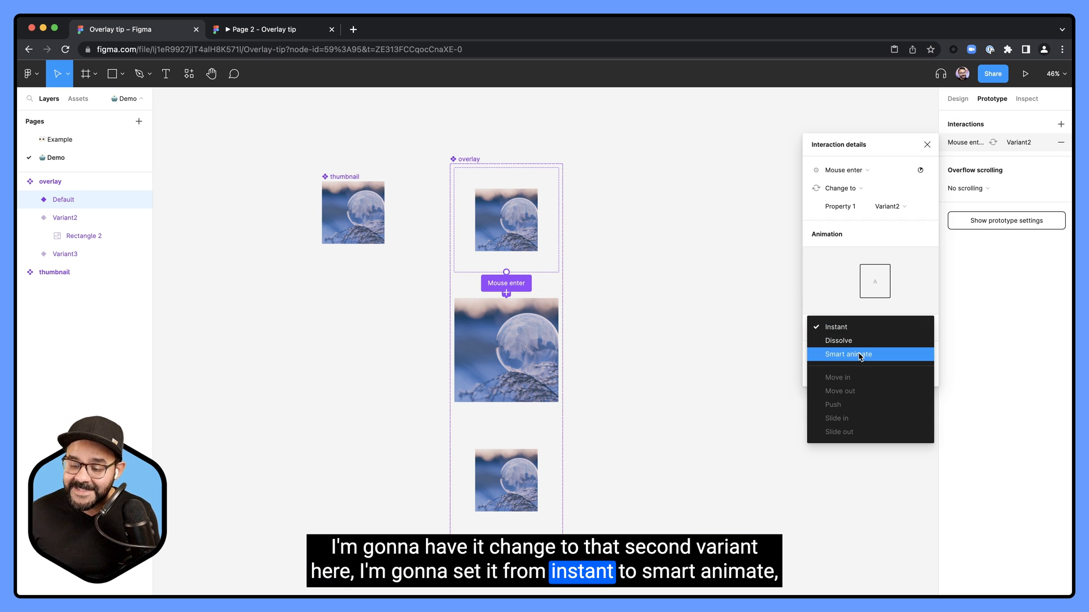
pyautogui.click(848, 354)
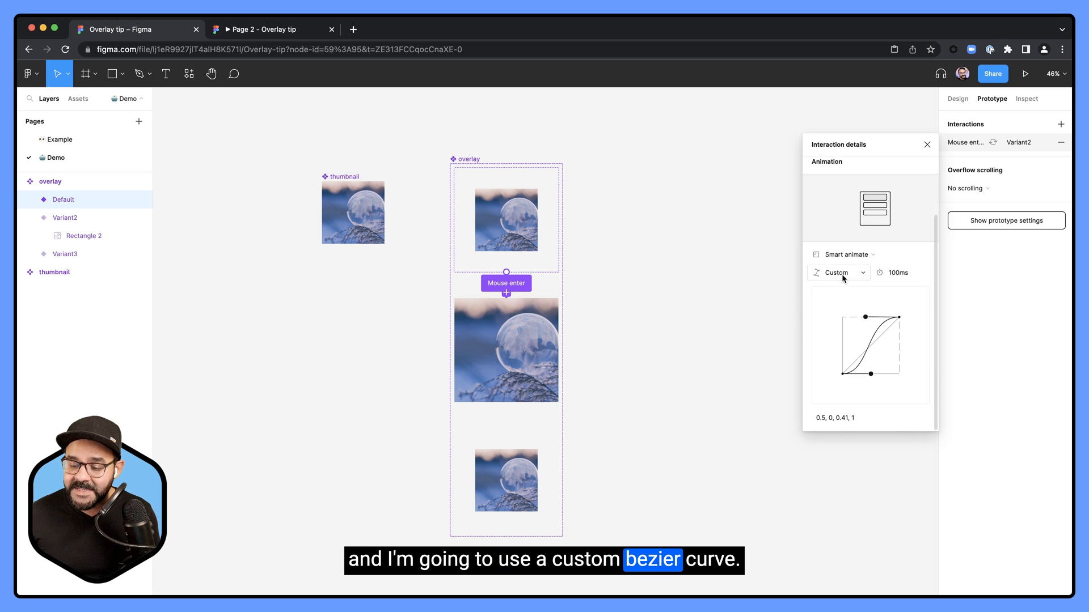
pyautogui.click(869, 417)
pyautogui.write('.5,0')
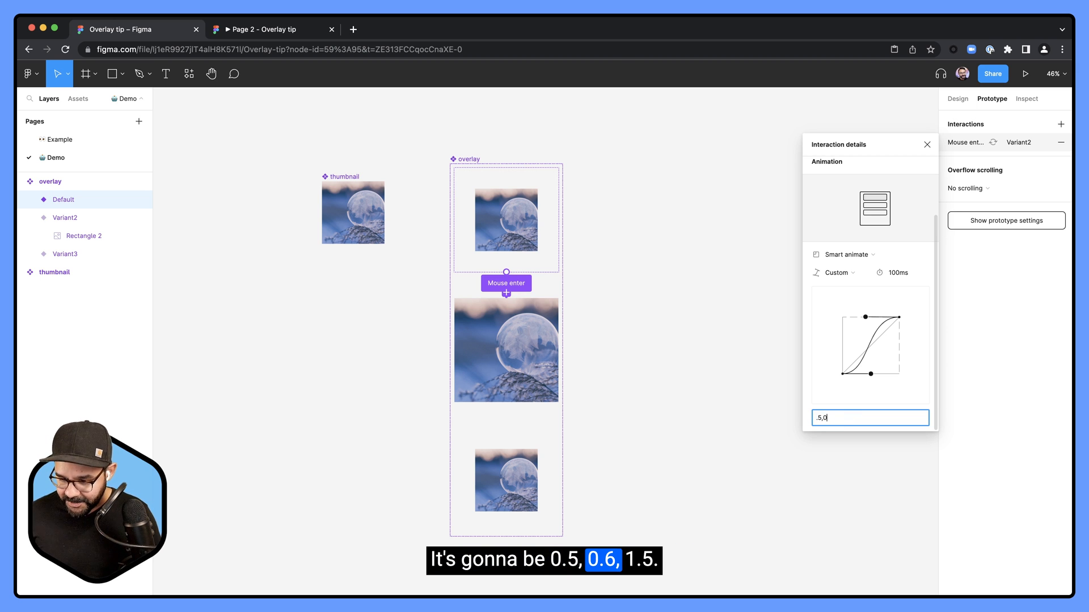
pyautogui.write('.6,1')
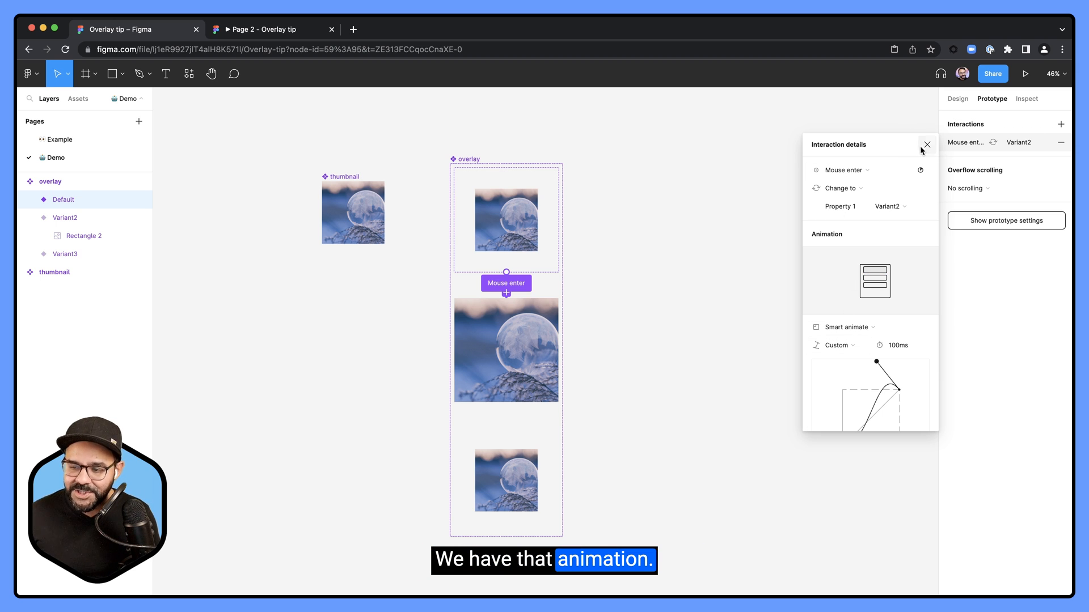
pyautogui.click(926, 145)
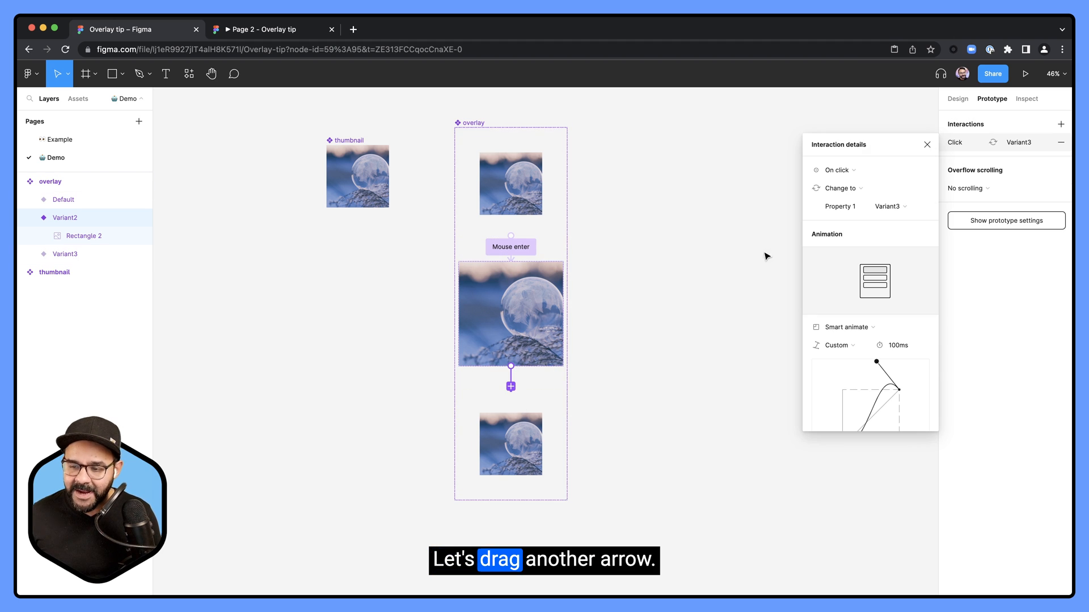
# - Trigger Variant2 on Mouse leave, and make Variant3 close the overlay after a 1ms delay
pyautogui.click(838, 170)
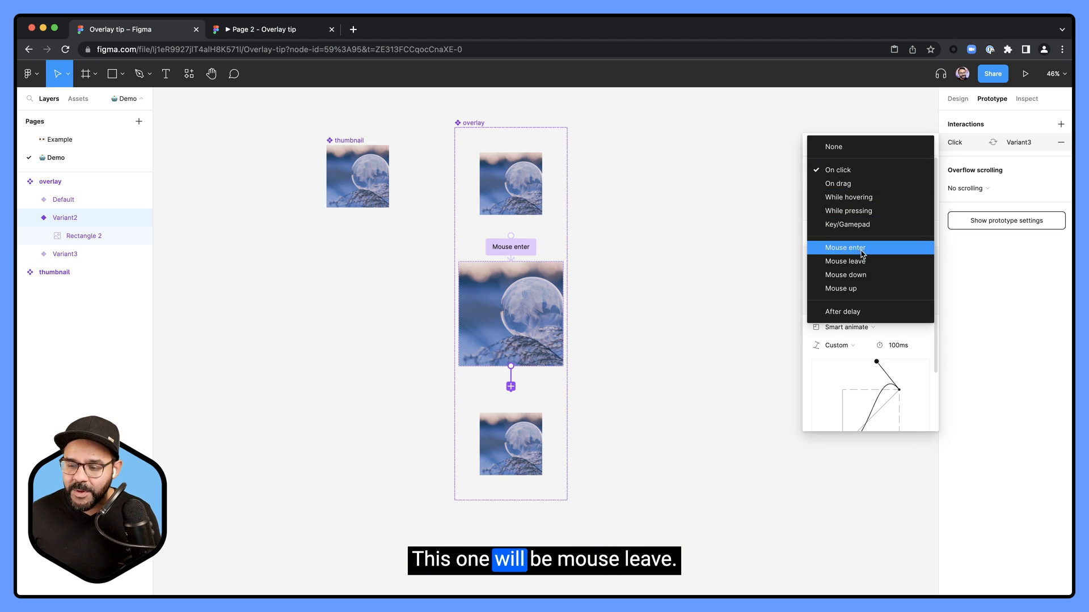
pyautogui.click(844, 261)
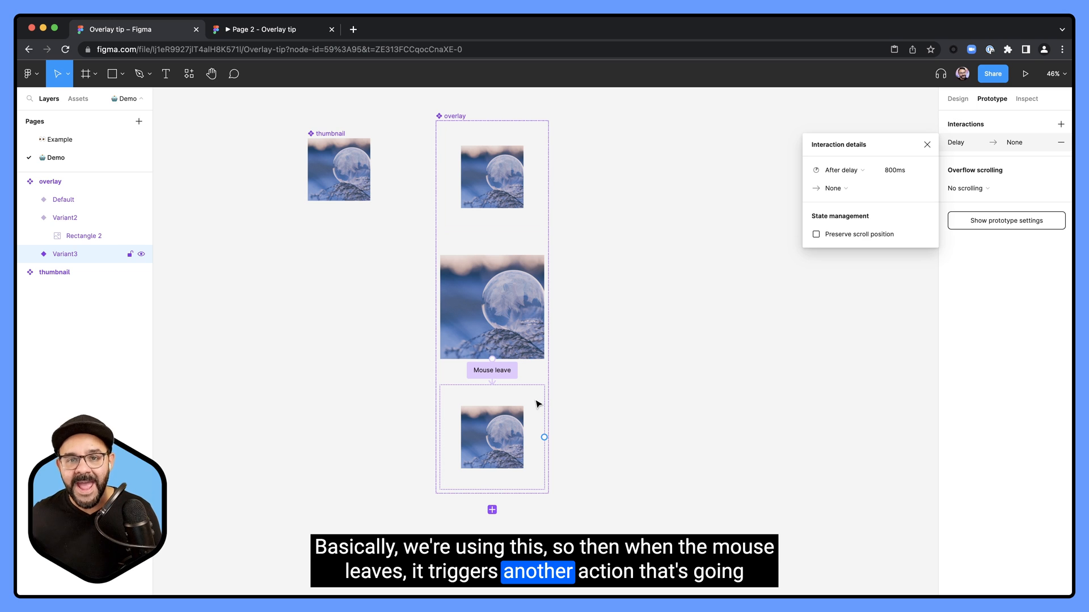
pyautogui.click(833, 188)
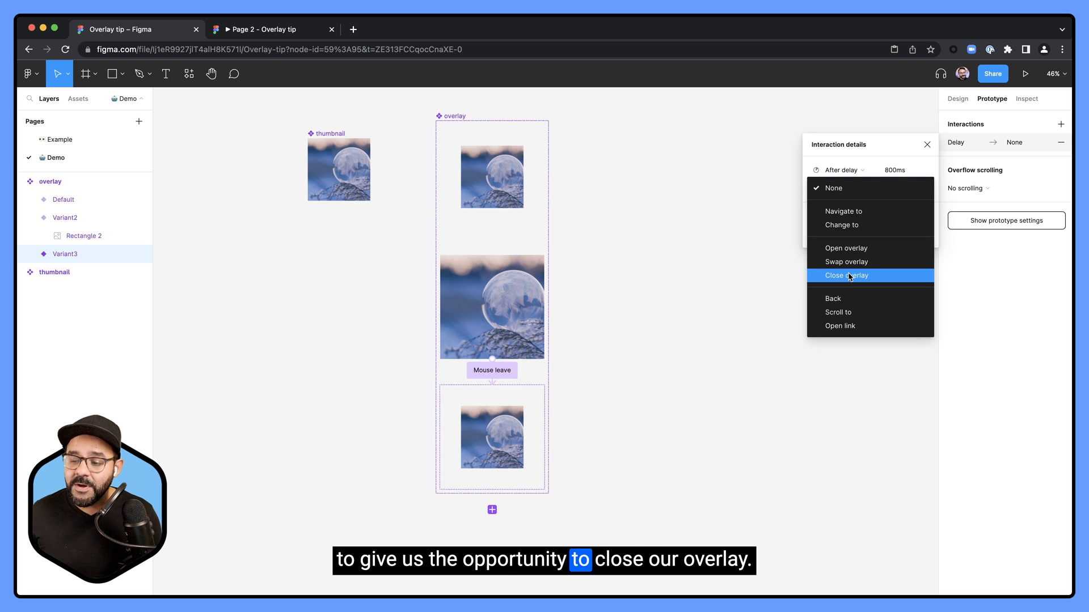
pyautogui.click(847, 275)
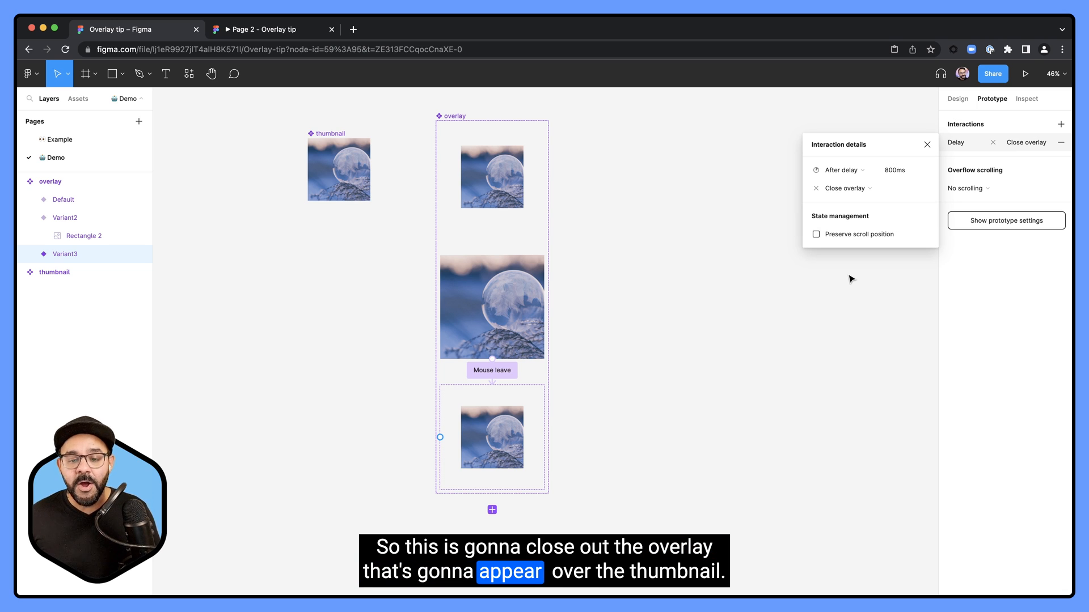
pyautogui.click(906, 170)
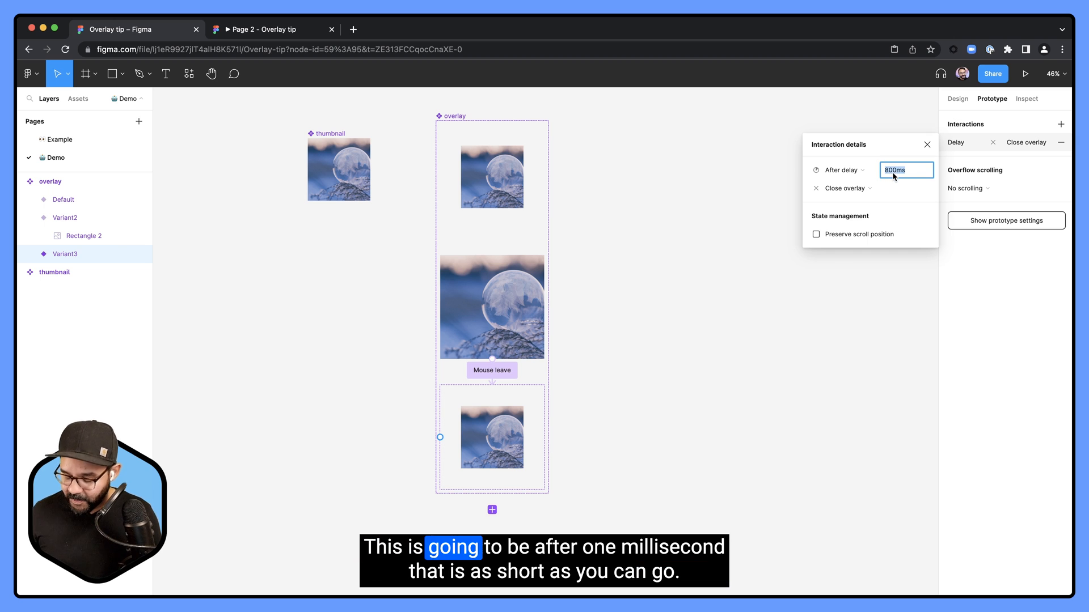
pyautogui.write('1ms')
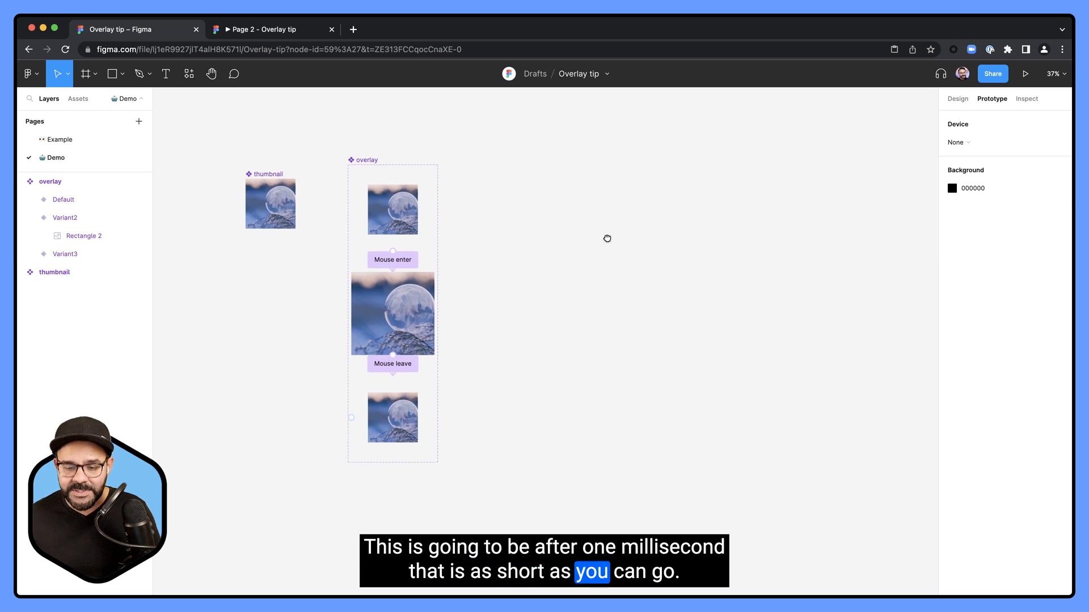
# - Draw Frame 1 with a thumbnail instance inside, an overlay instance above, and connect them
pyautogui.click(84, 74)
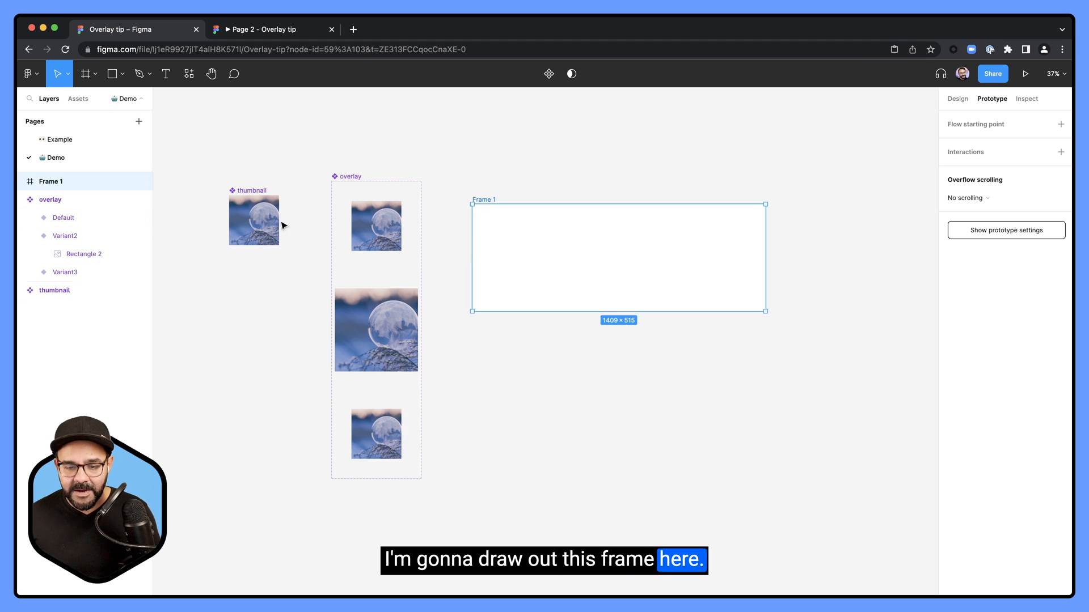
pyautogui.click(253, 220)
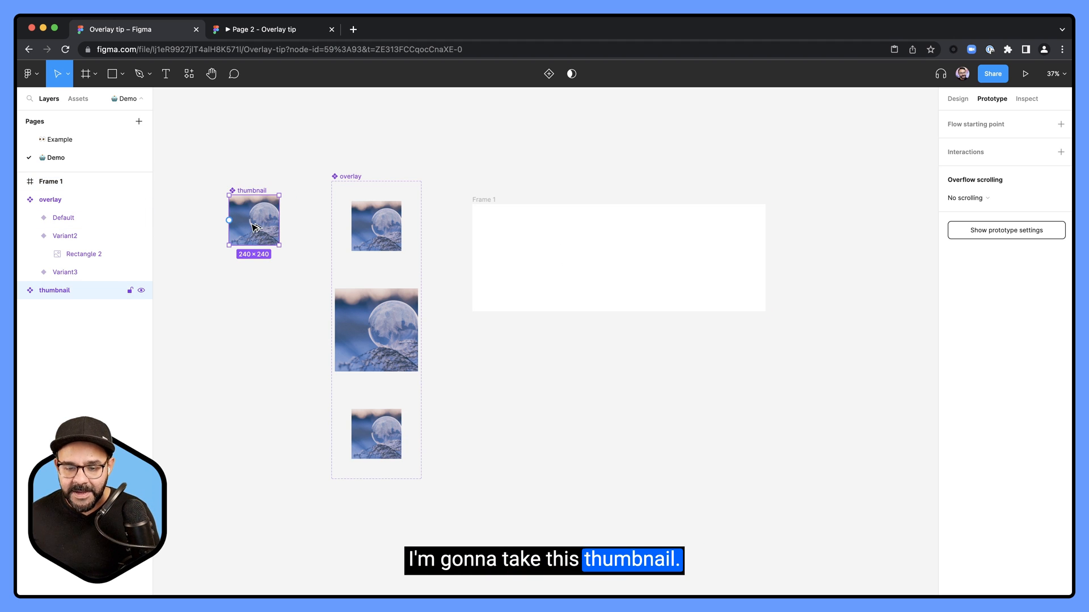
pyautogui.moveTo(253, 220); pyautogui.dragTo(521, 258)
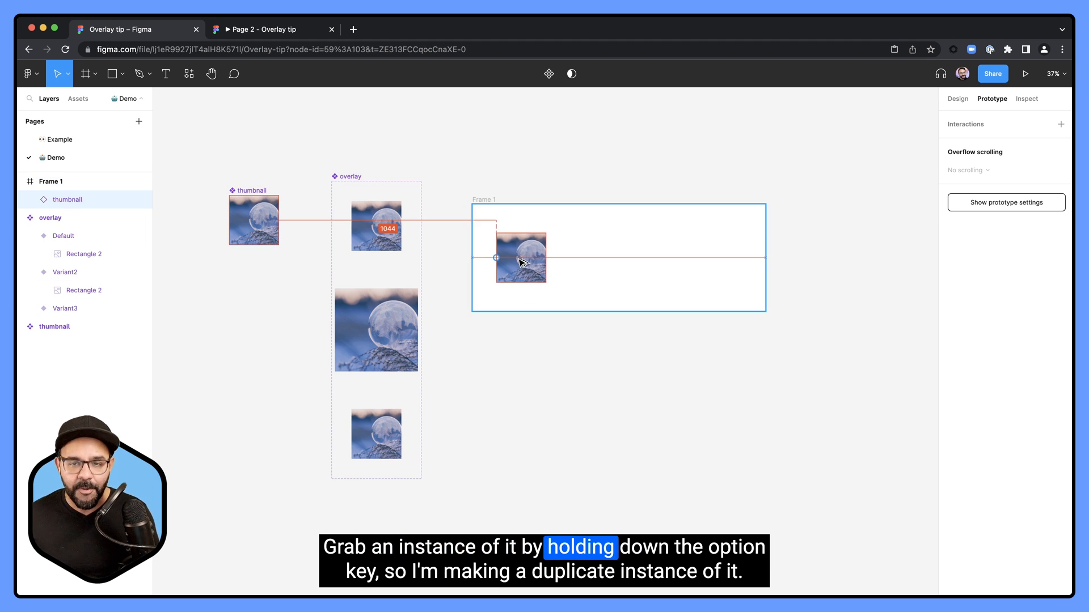
pyautogui.moveTo(520, 257); pyautogui.dragTo(528, 266)
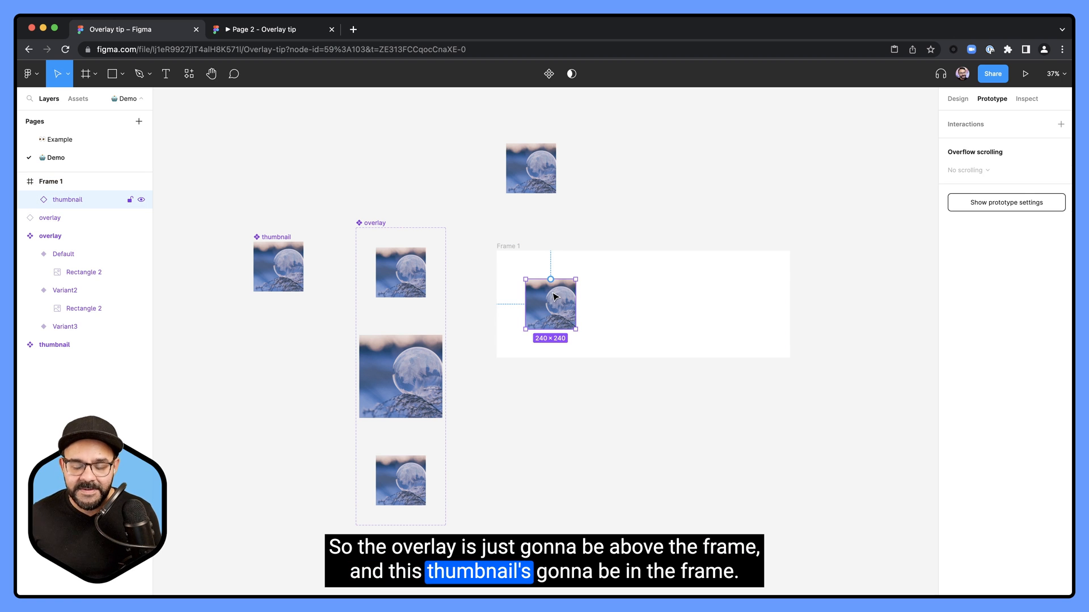
pyautogui.moveTo(550, 295); pyautogui.dragTo(535, 216)
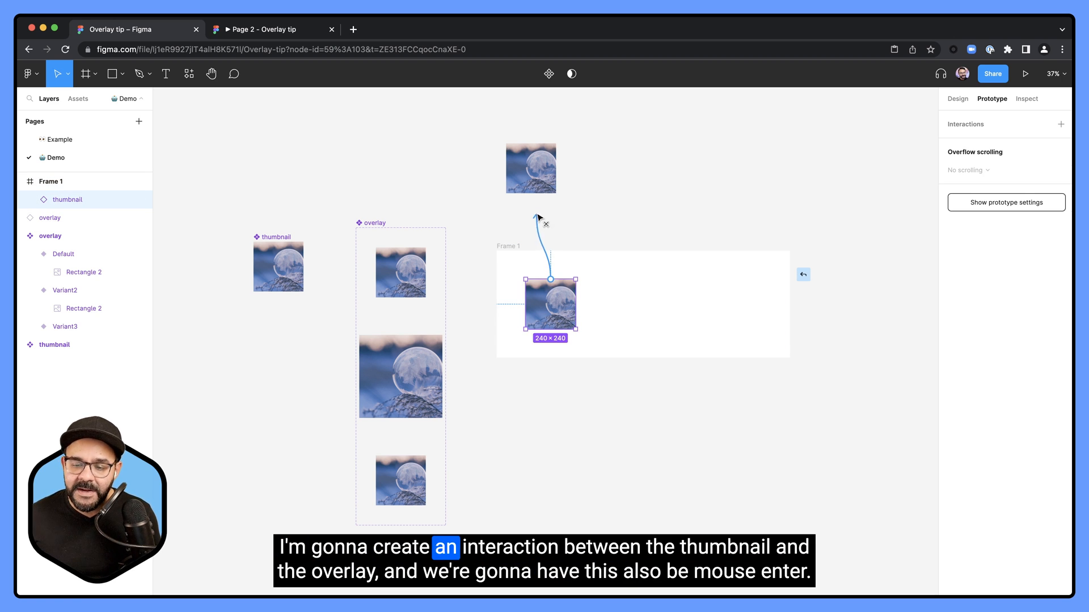
# - Make the thumbnail open the overlay on Mouse enter at a Manual overlay position
pyautogui.click(531, 168)
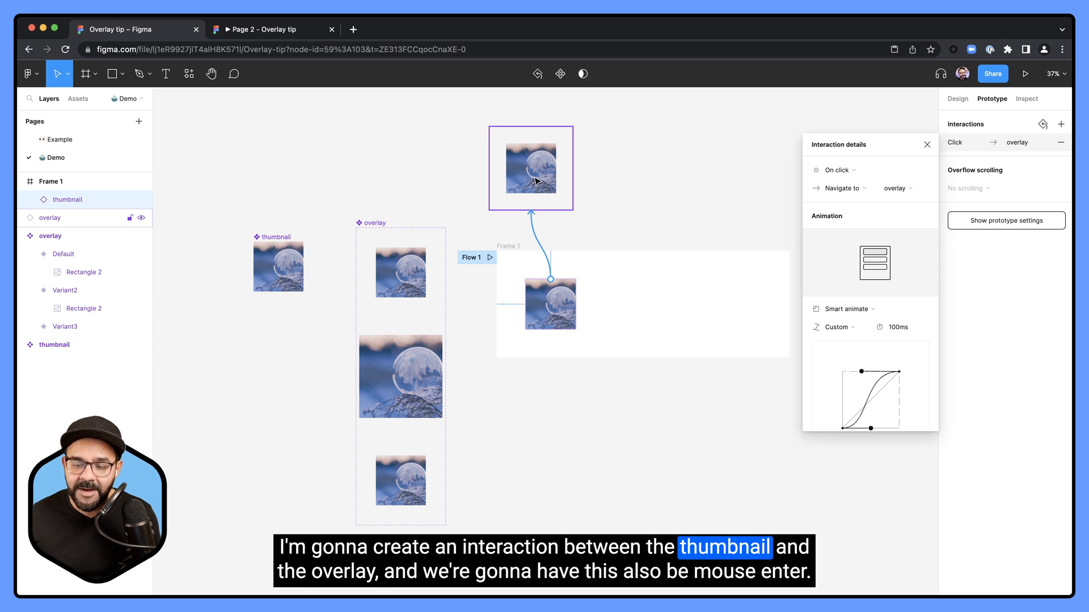
pyautogui.click(837, 170)
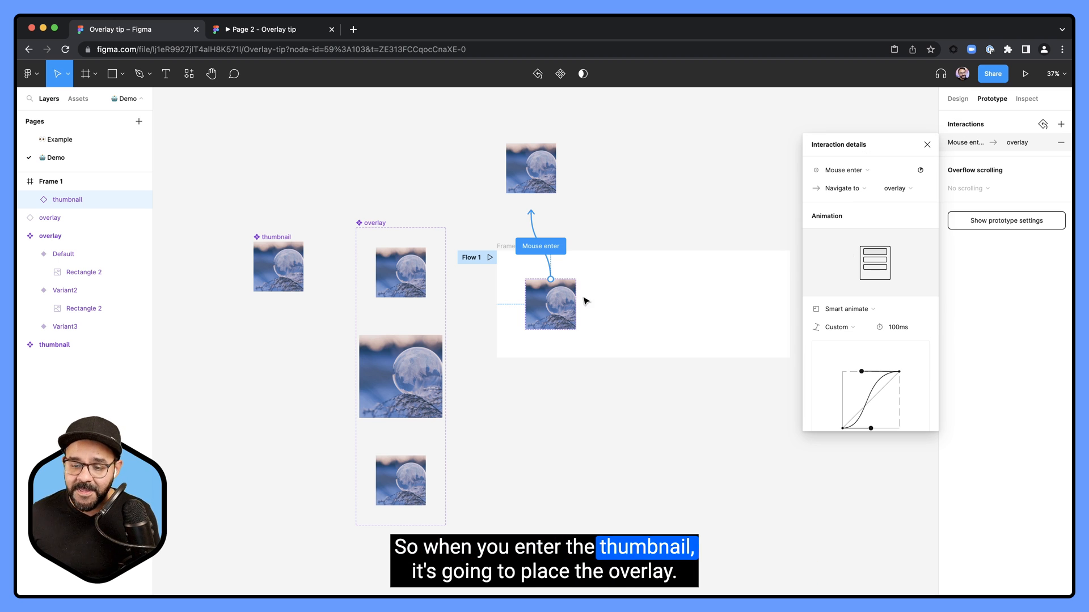
pyautogui.click(842, 188)
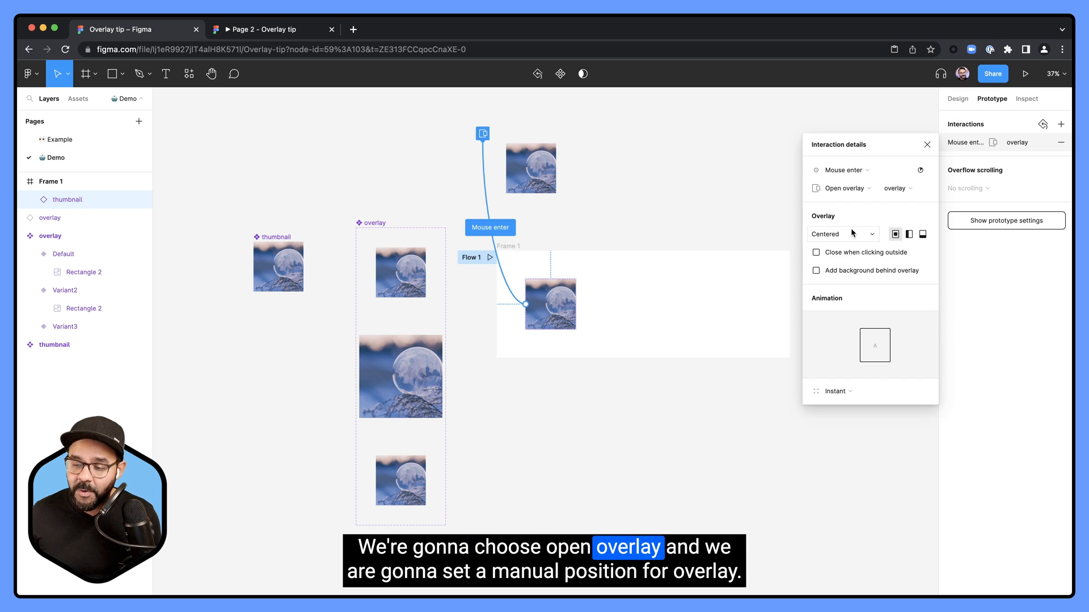
pyautogui.click(842, 234)
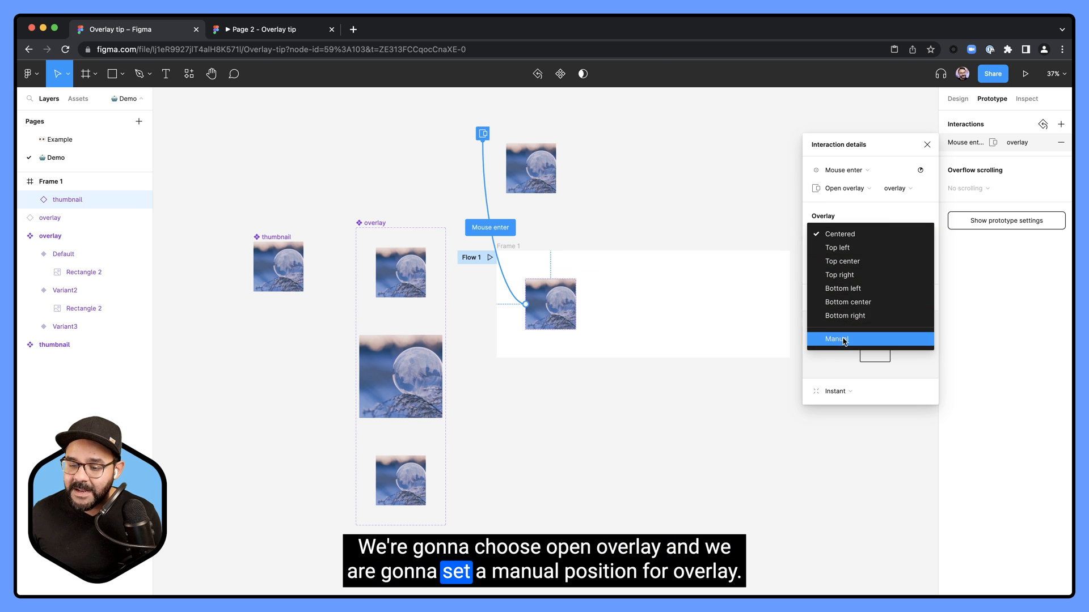
pyautogui.click(837, 339)
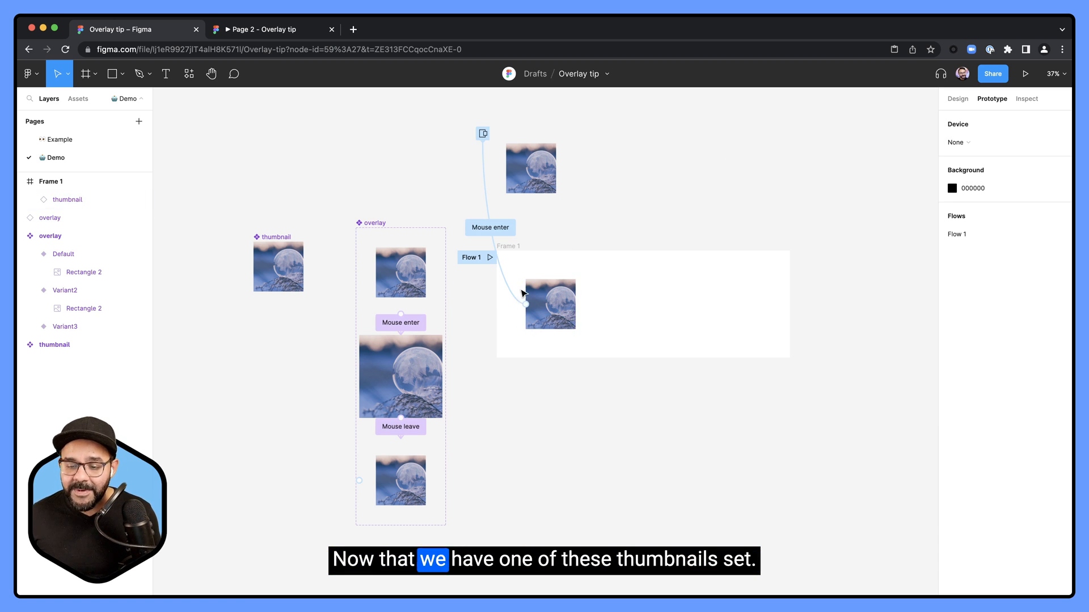
# - Copy the thumbnail, then place the selected winter JPEGs into the thumbnails
pyautogui.click(550, 304)
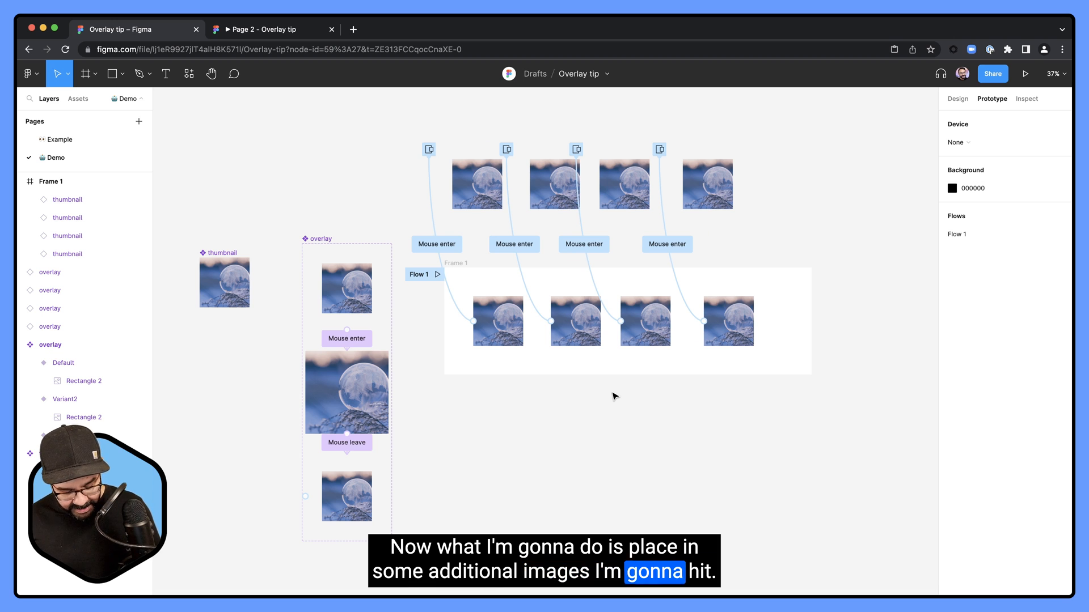
pyautogui.press('cmd+shift+k')
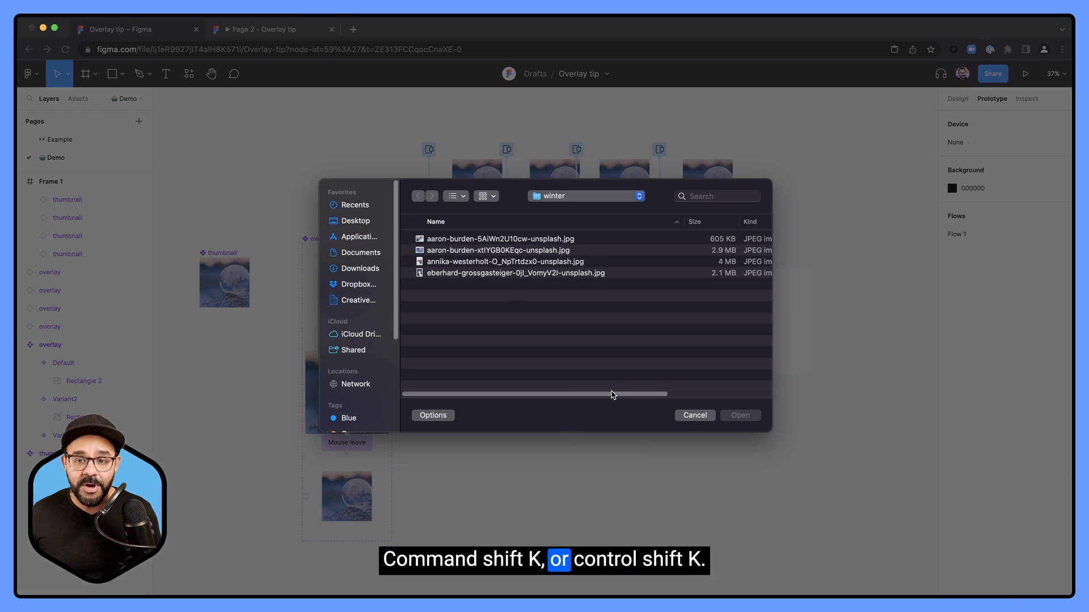
pyautogui.click(497, 250)
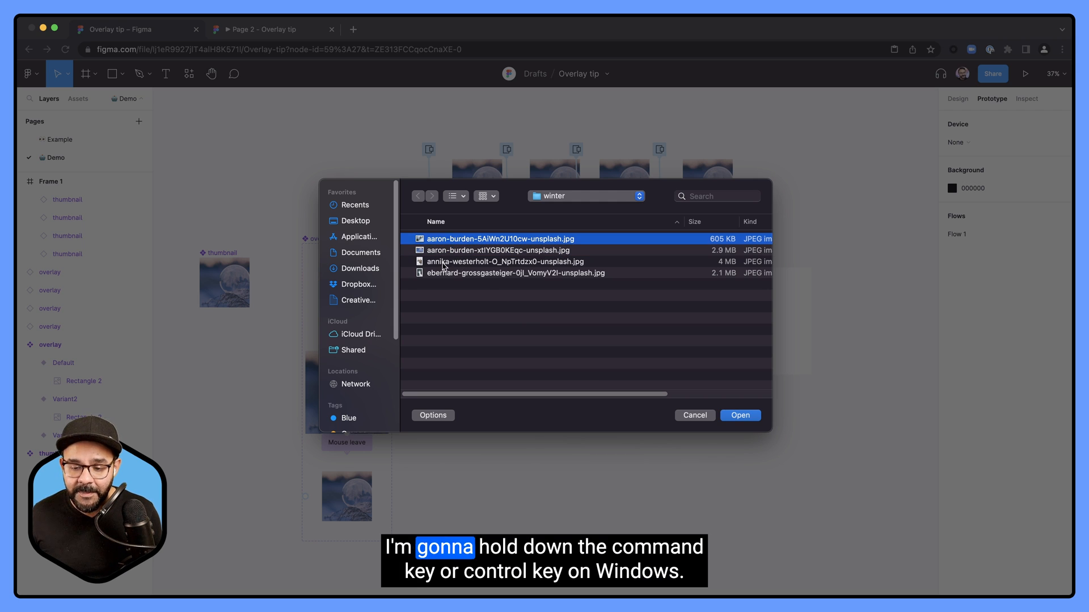
pyautogui.click(505, 262)
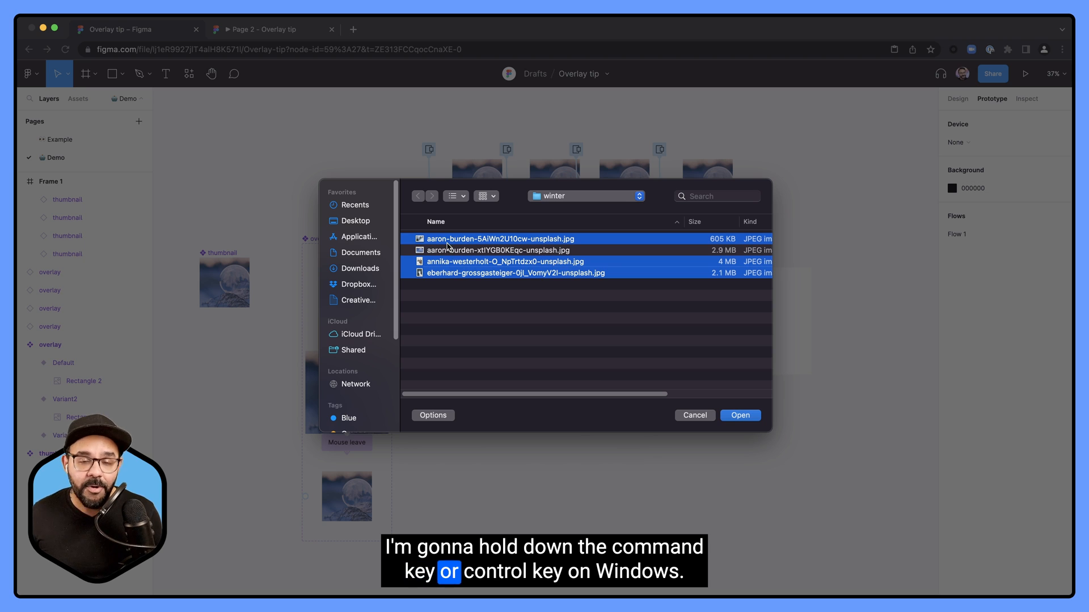
pyautogui.moveTo(658, 401)
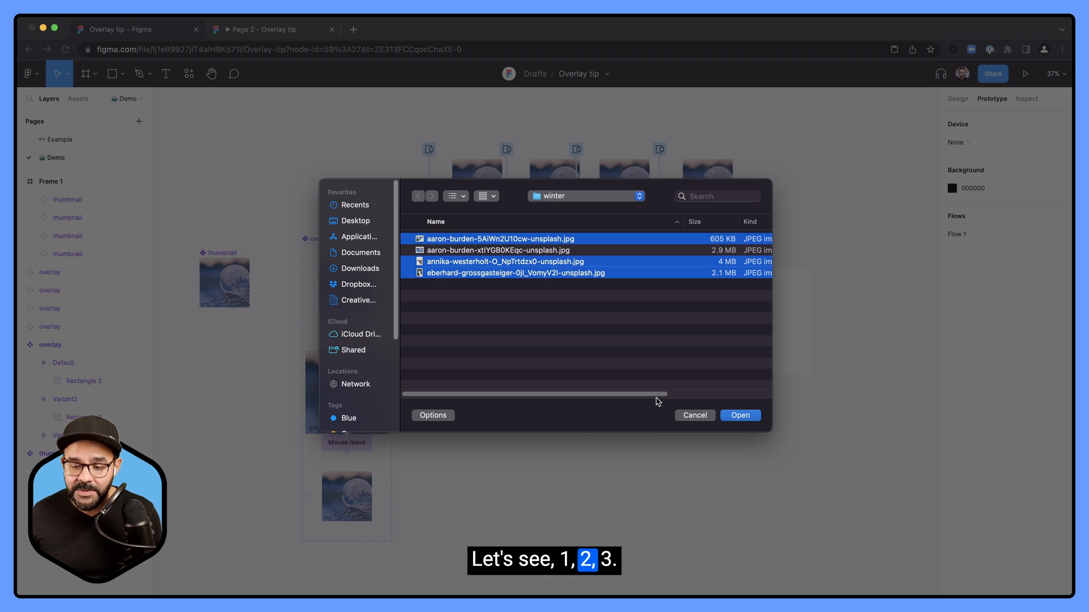
pyautogui.click(738, 414)
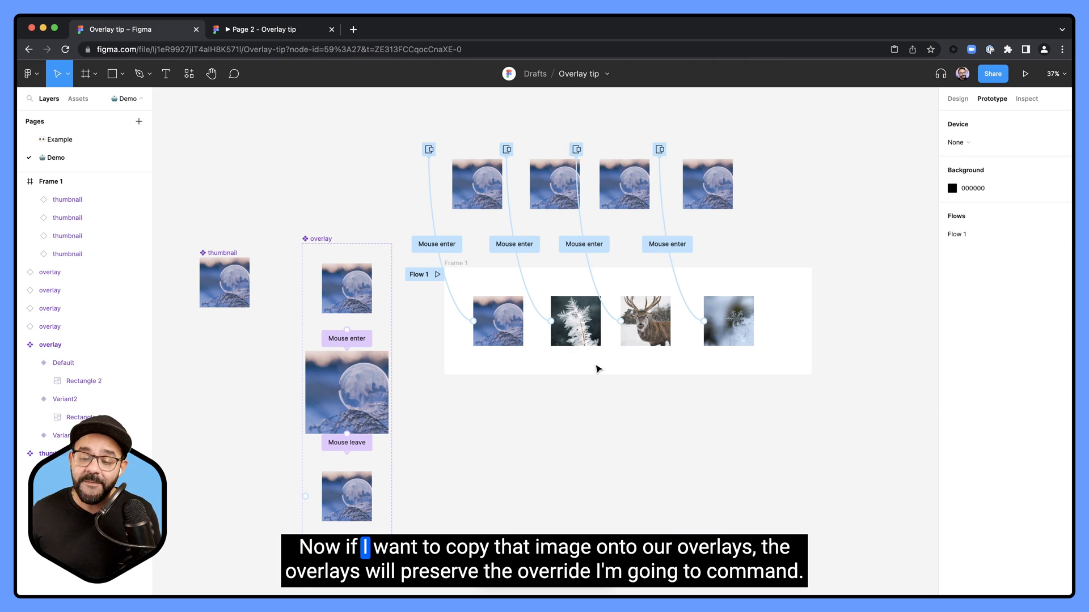
# - Copy the frost, deer and snowflake thumbnail photos' properties and paste them onto the matching overlay rectangles
pyautogui.click(575, 321)
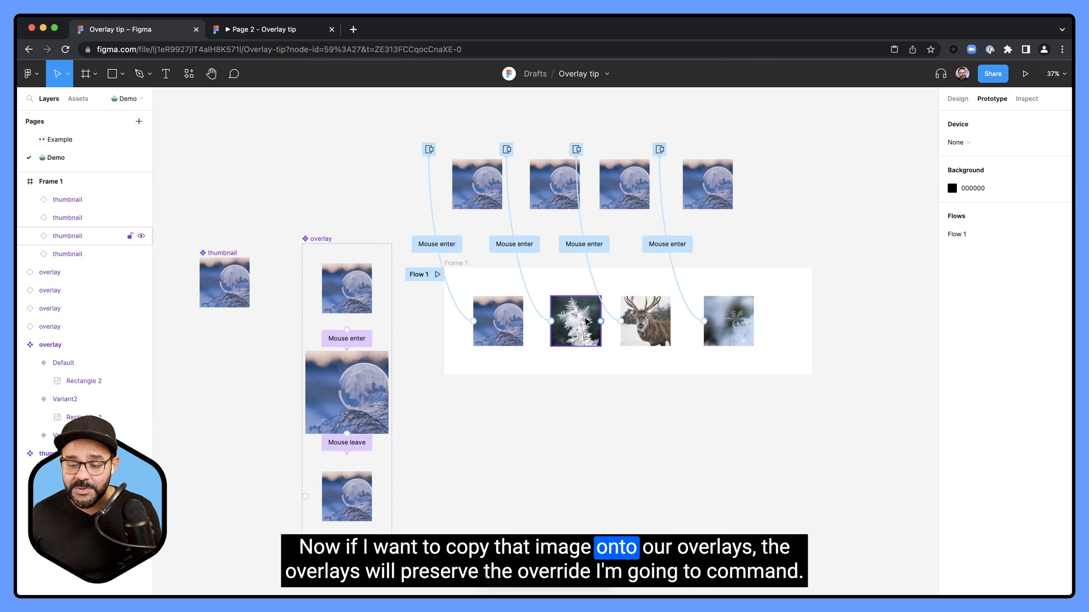
pyautogui.click(346, 287)
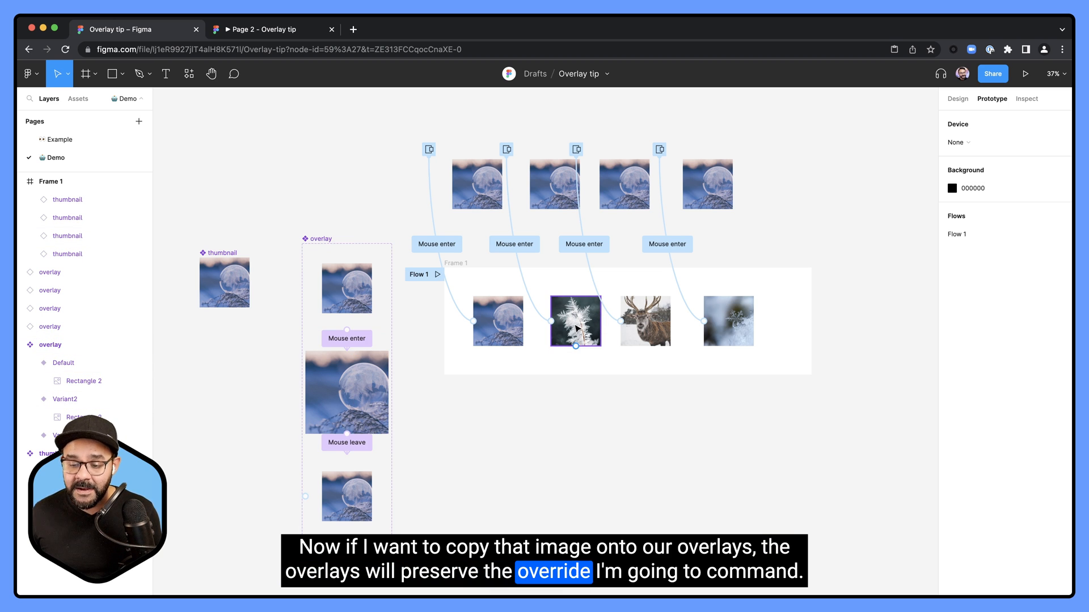
pyautogui.click(575, 321)
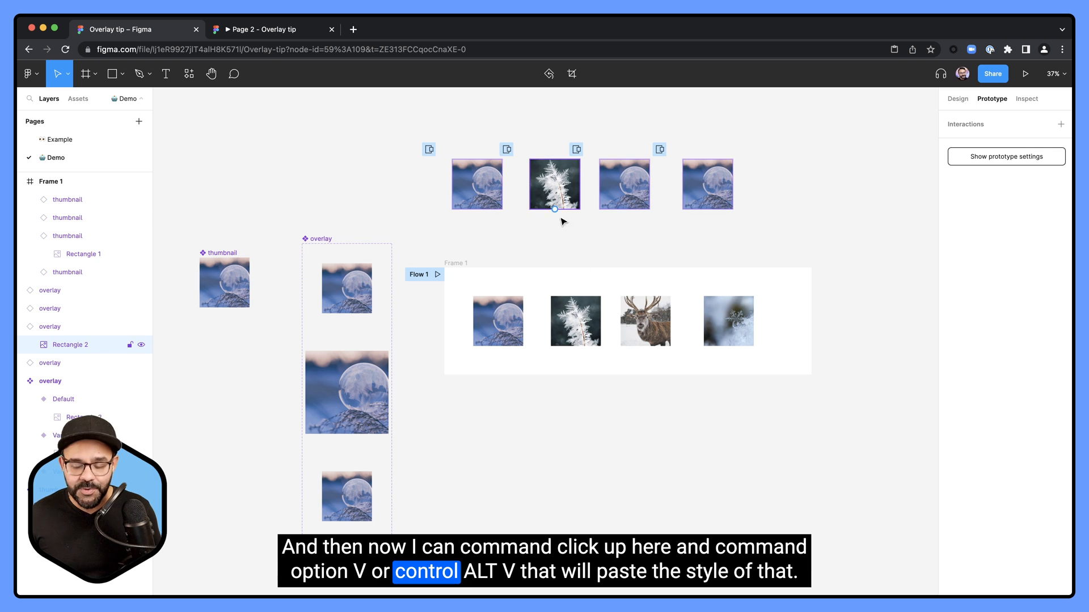
pyautogui.click(645, 321)
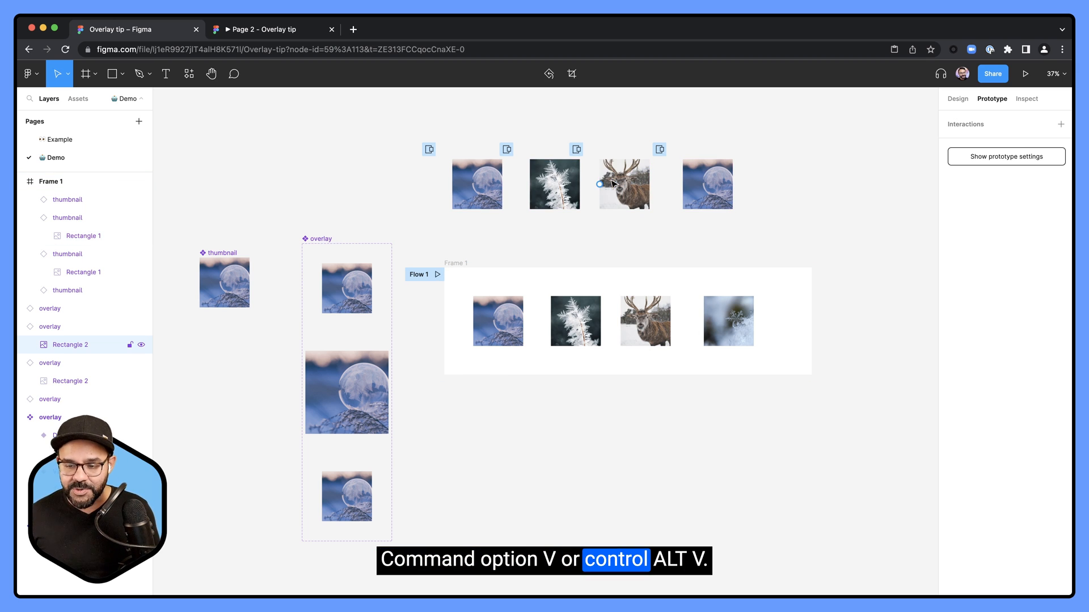
pyautogui.rightClick(727, 321)
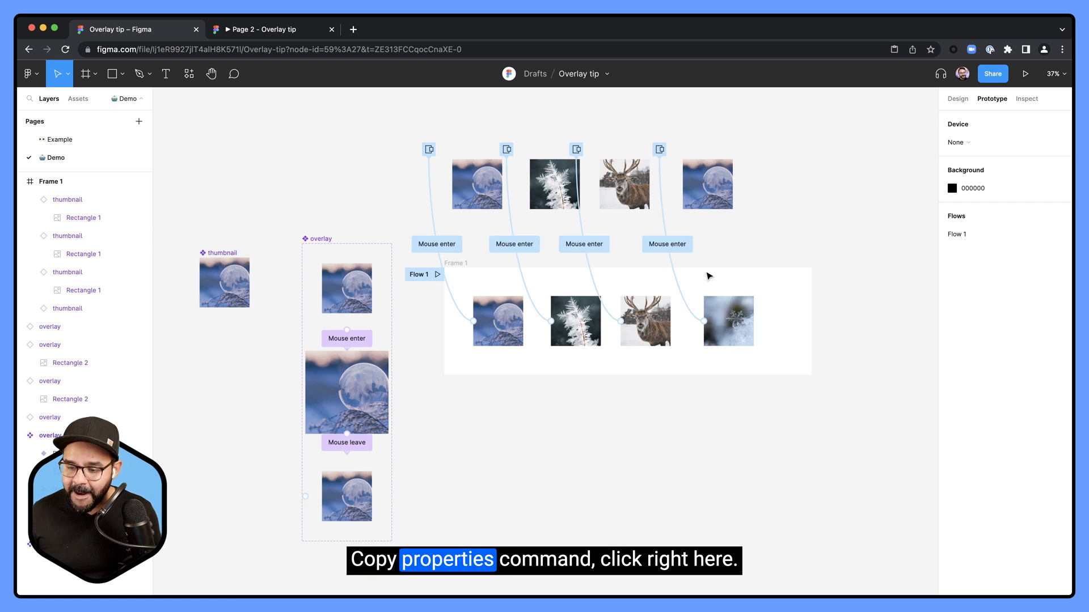
pyautogui.rightClick(706, 182)
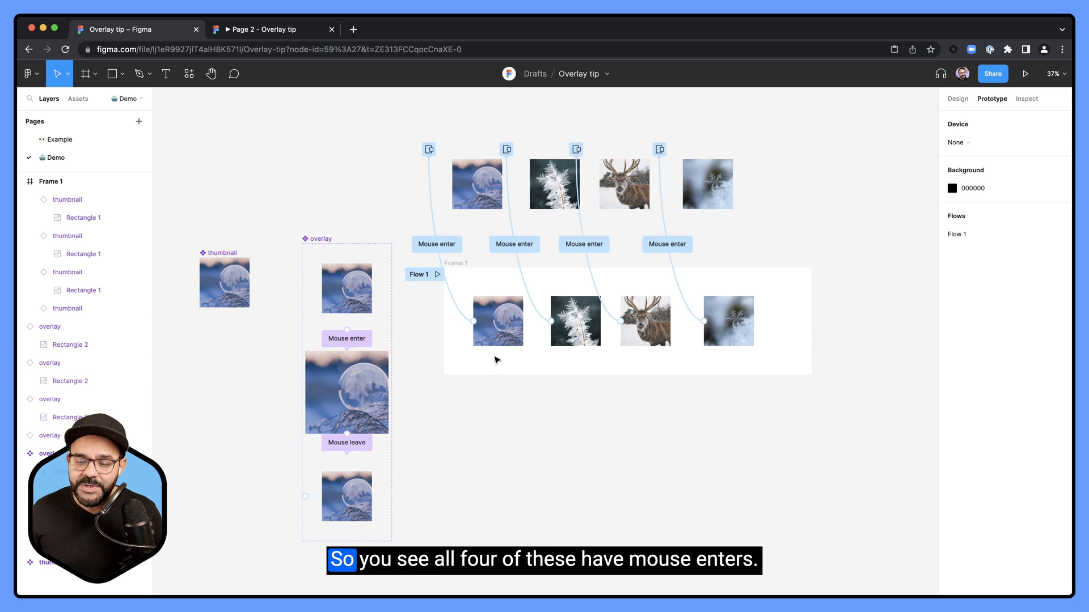
pyautogui.moveTo(774, 360)
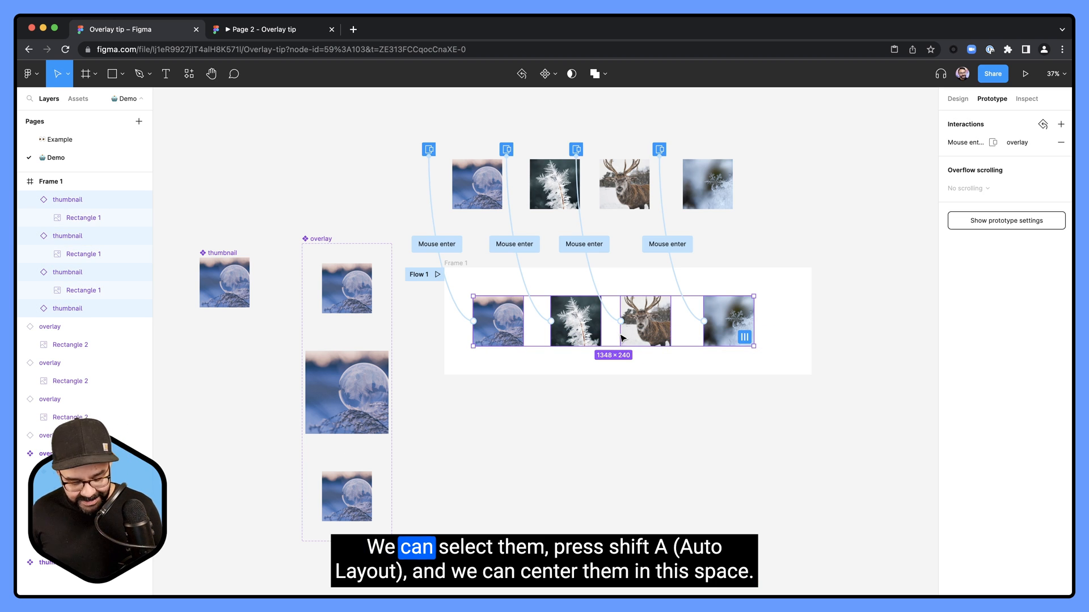
# - Wrap the thumbnails in a Shift+A auto-layout row, centre-aligned, with horizontal and vertical Center constraints
pyautogui.press('shift+a')
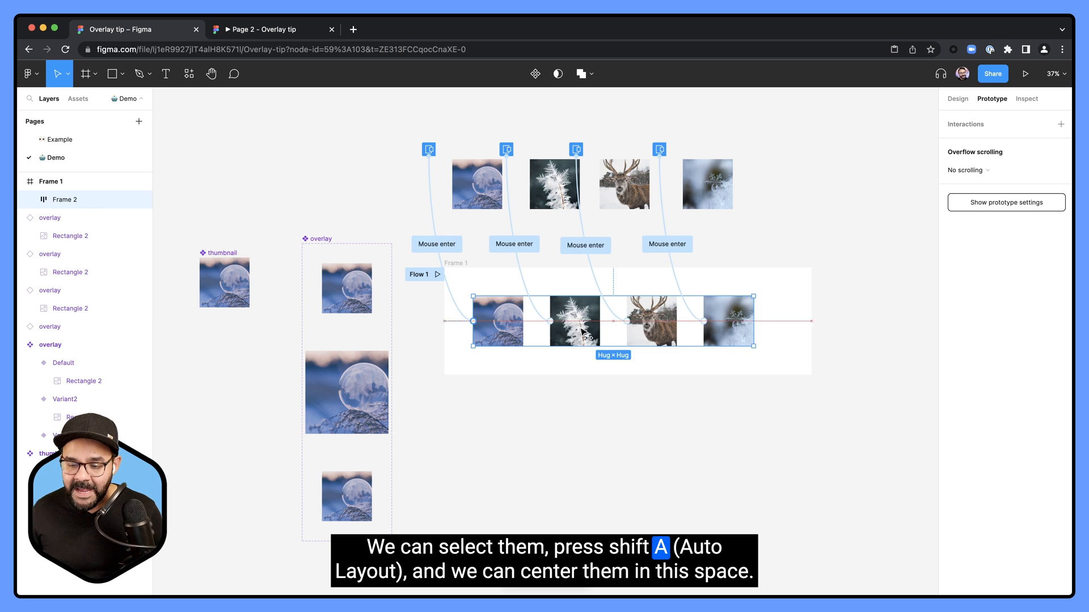
pyautogui.press('shift+a')
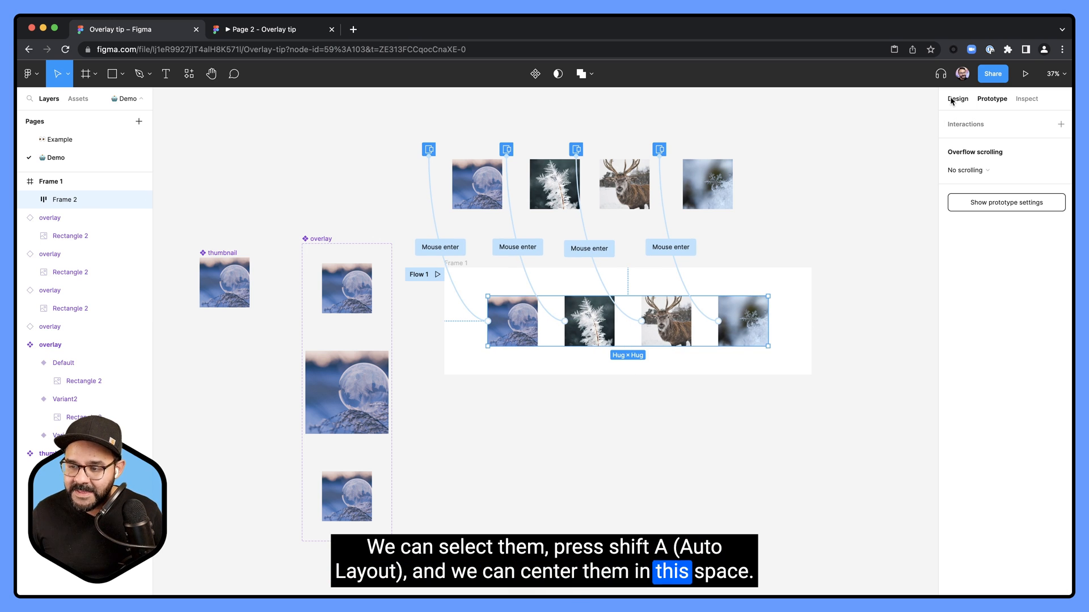
pyautogui.click(957, 99)
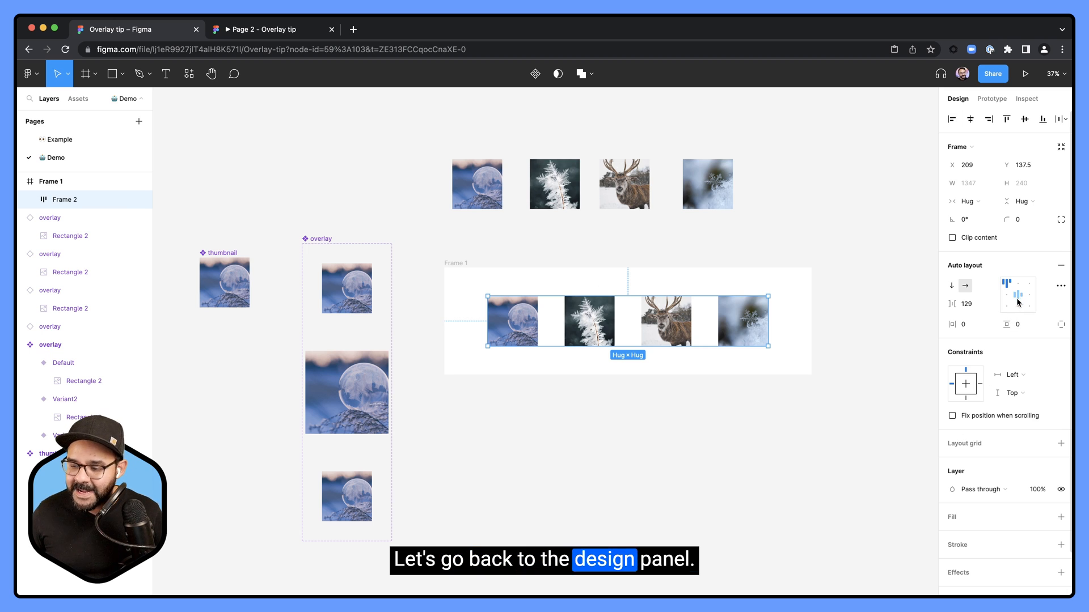
pyautogui.click(1017, 295)
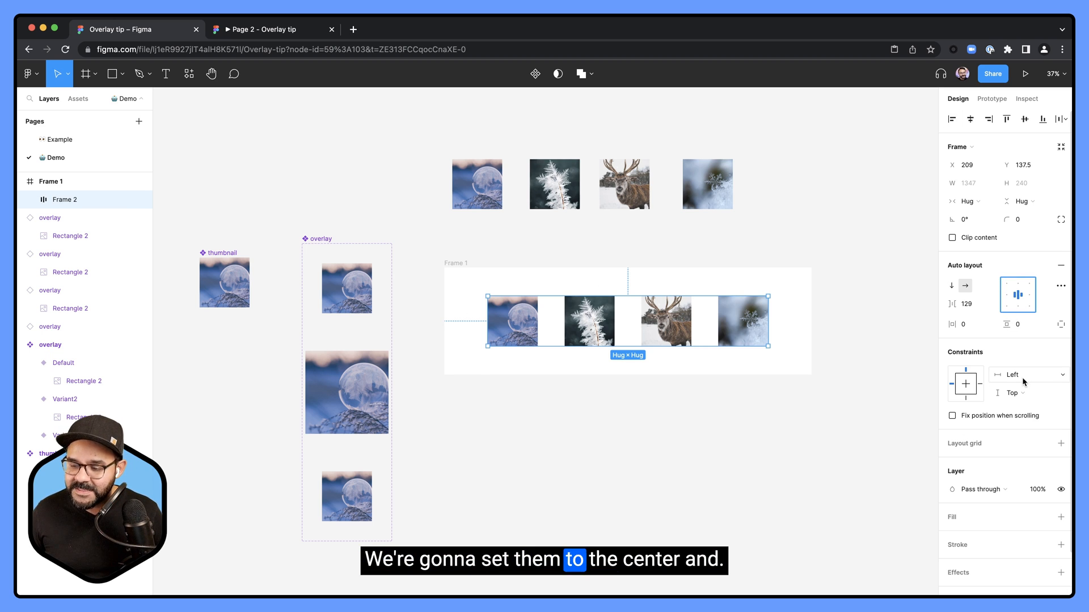
pyautogui.click(1028, 393)
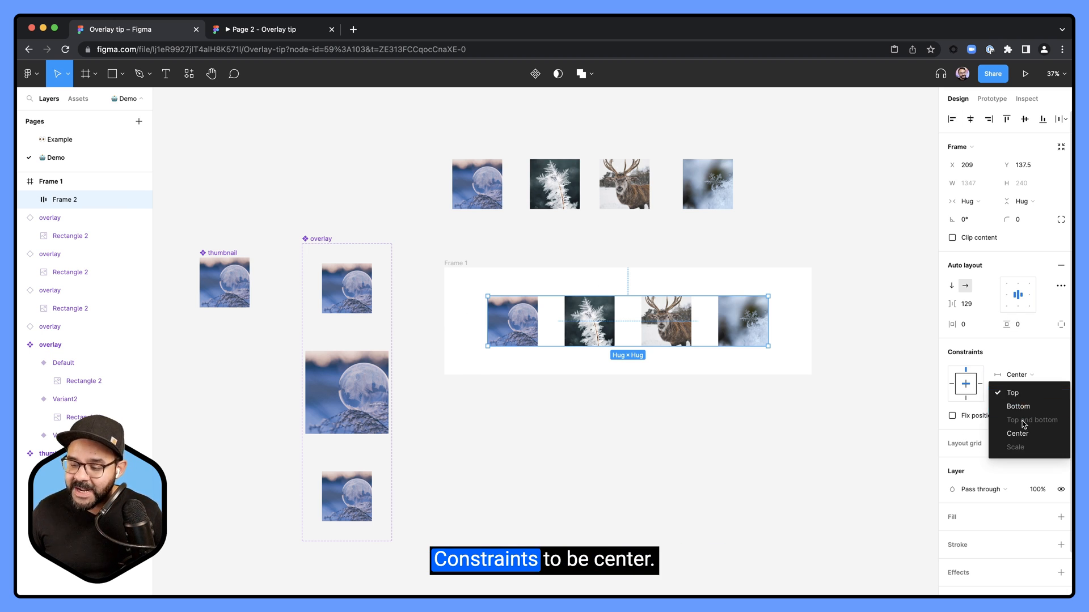
pyautogui.click(1017, 433)
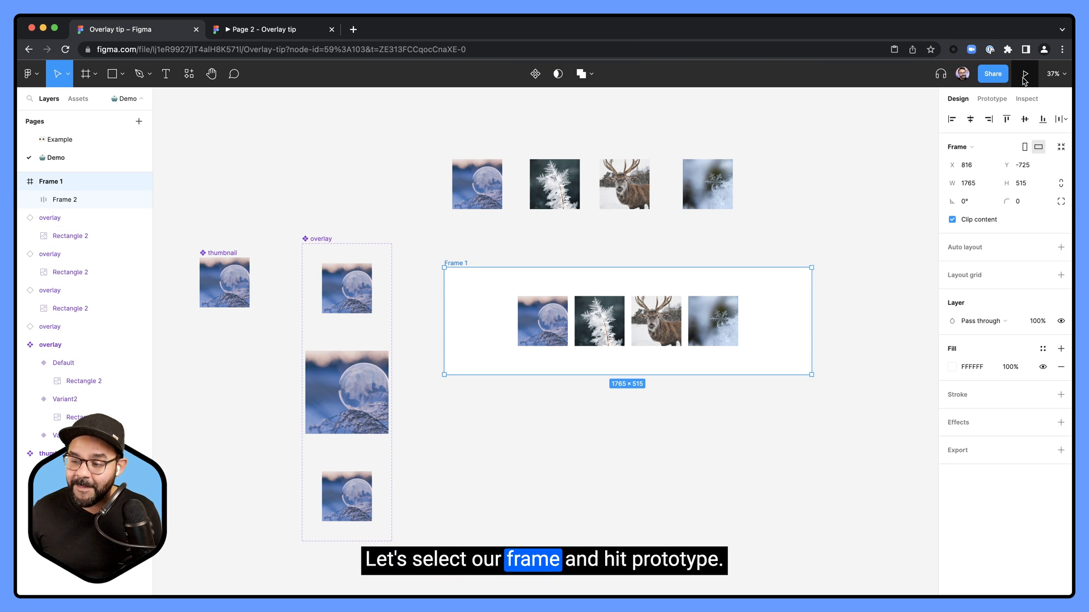
# - Launch the Frame 1 prototype preview, then view its hover interactions on the canvas
pyautogui.click(1023, 73)
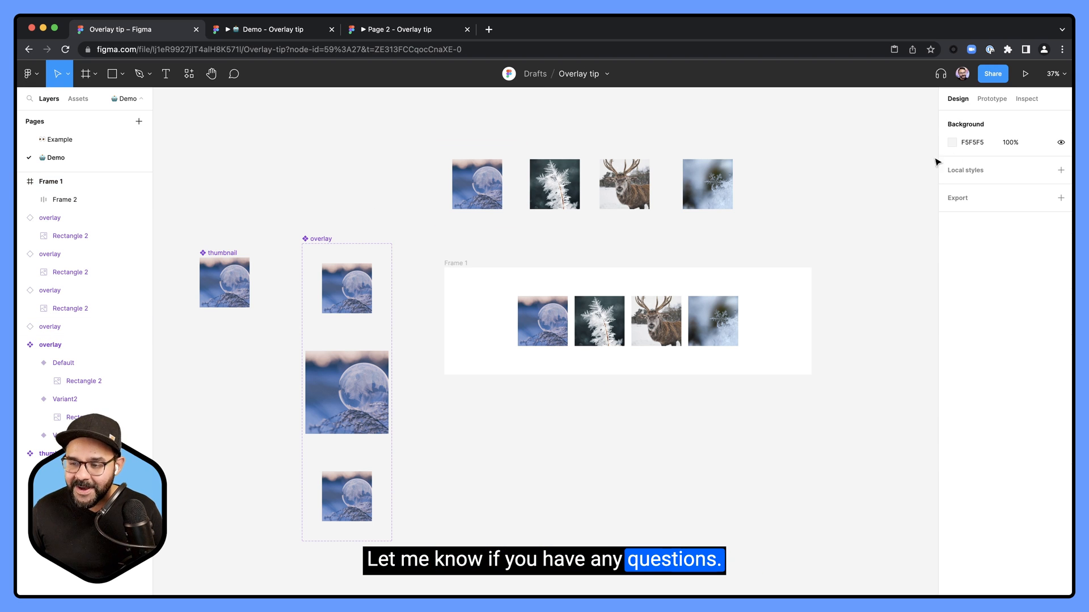
pyautogui.click(992, 99)
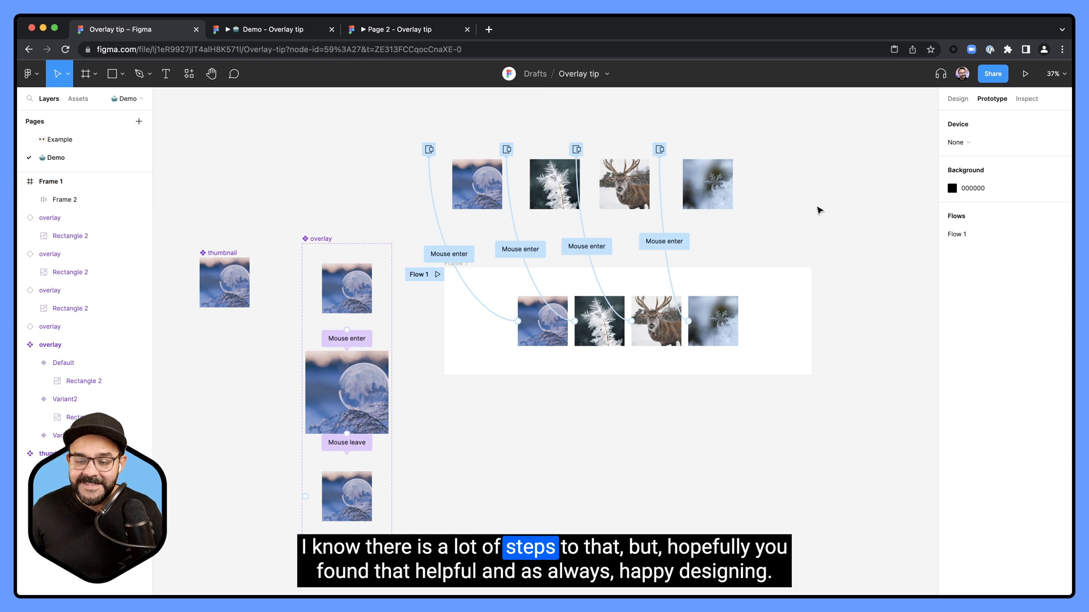